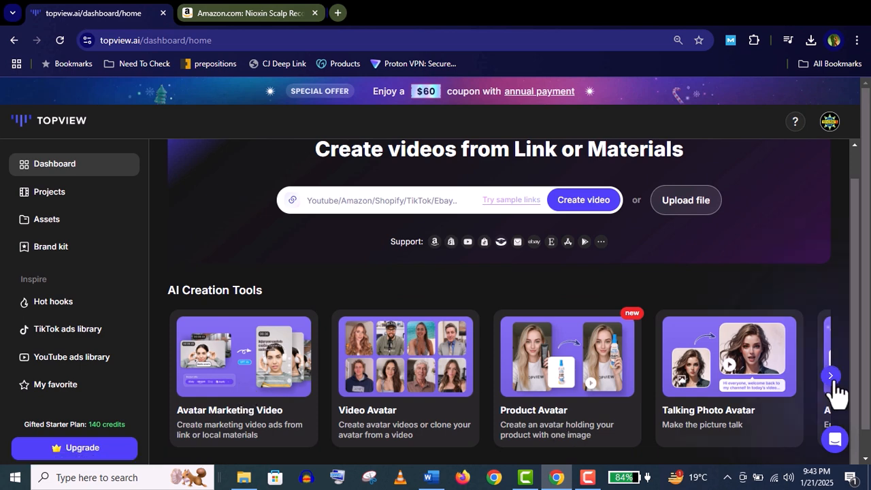
Open the TopView AI homepage and dismiss the cookie consent notice
click(830, 375)
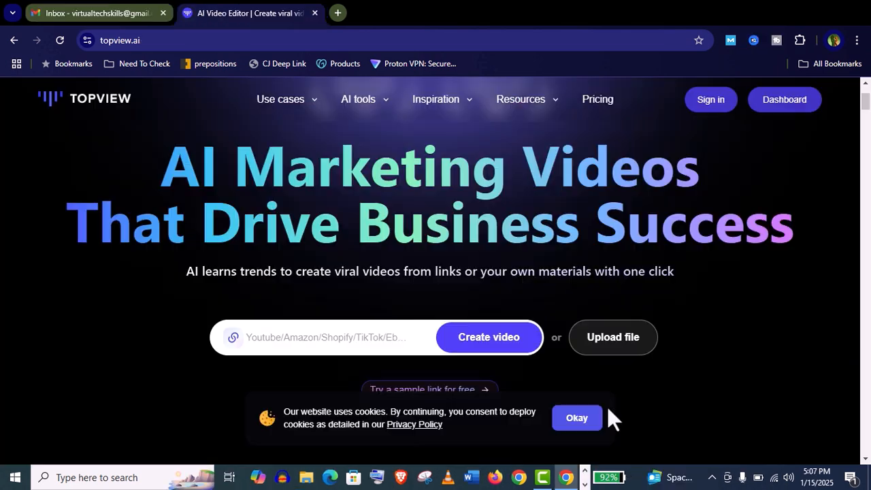
scroll(down, 3)
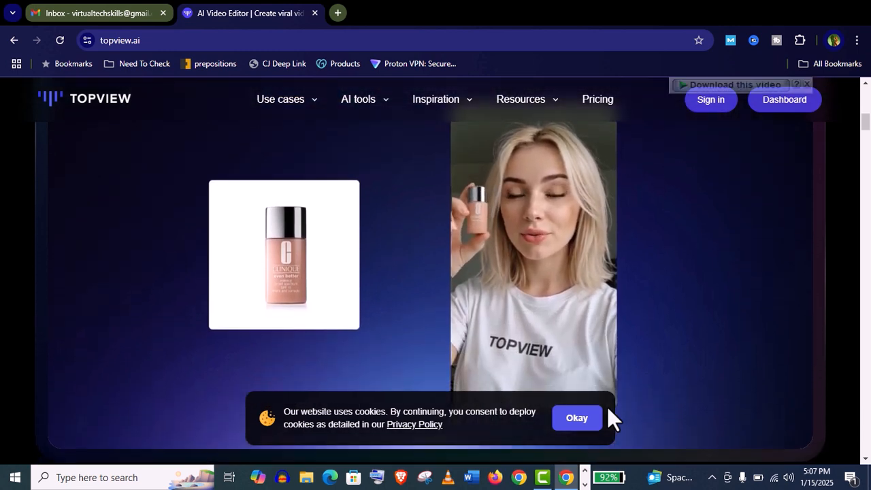
click(576, 417)
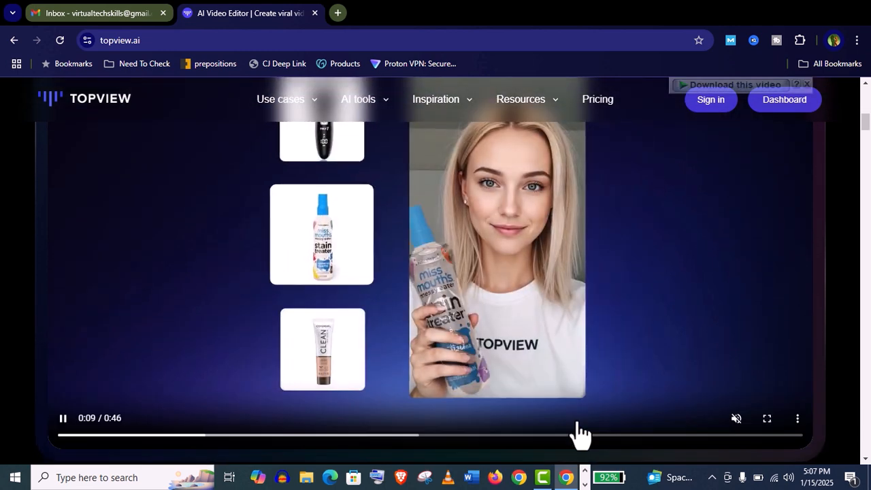
scroll(down, 3)
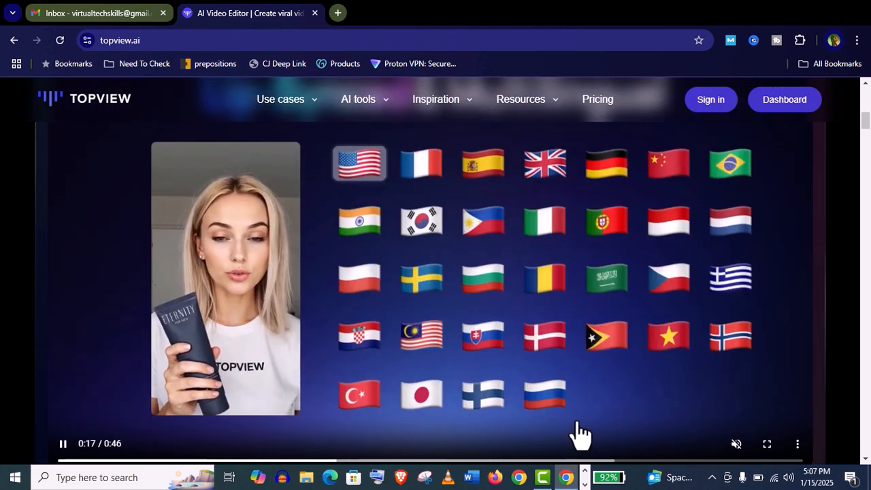
click(421, 164)
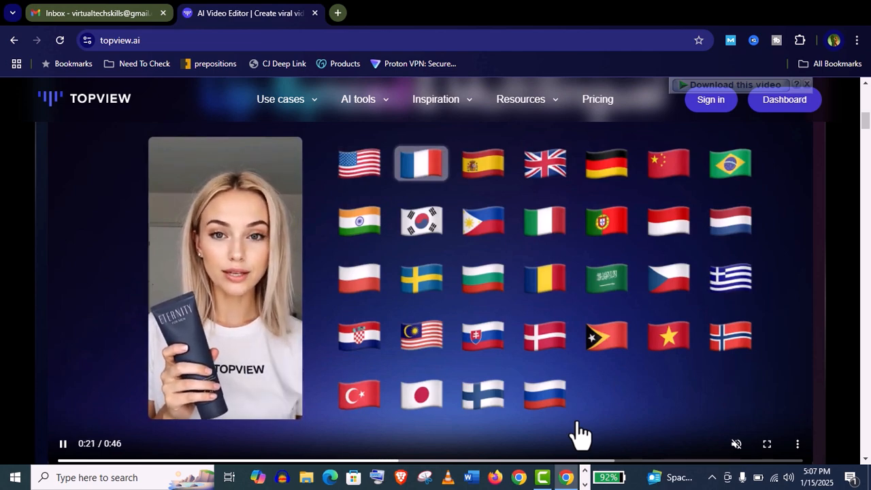
Scroll through the homepage feature sections and save the product photo to the computer
scroll(down, 3)
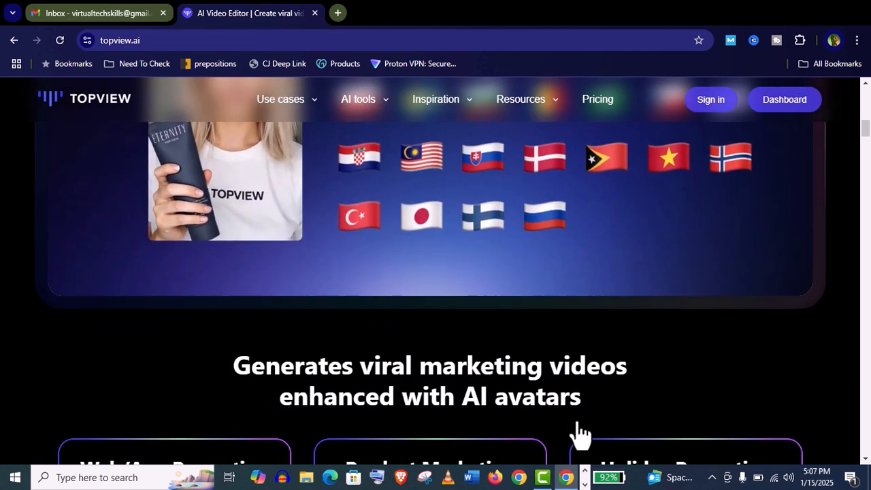
scroll(down, 3)
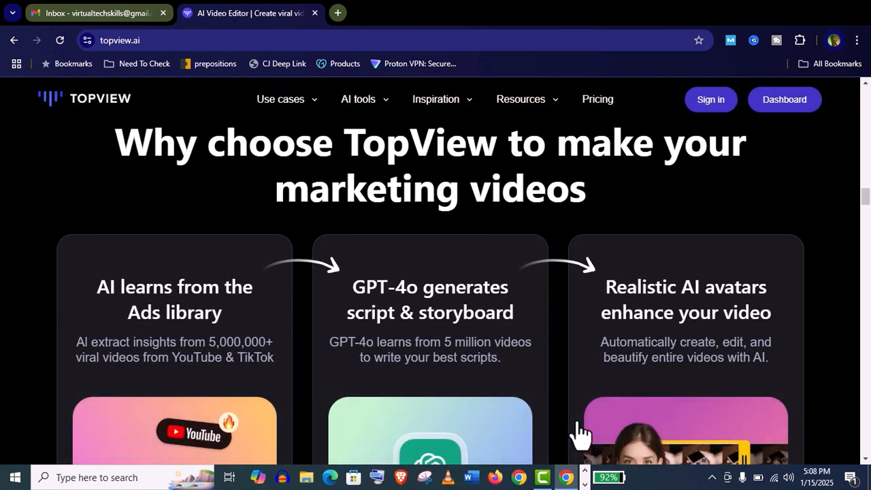
scroll(down, 3)
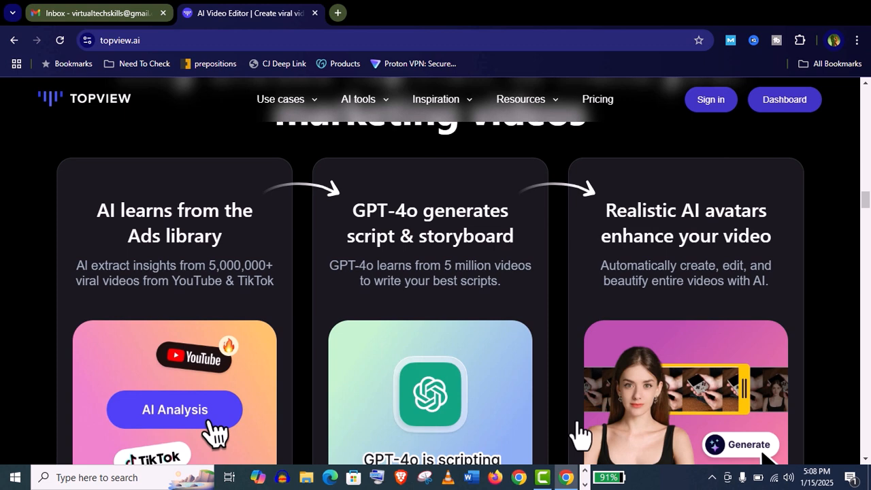
scroll(down, 3)
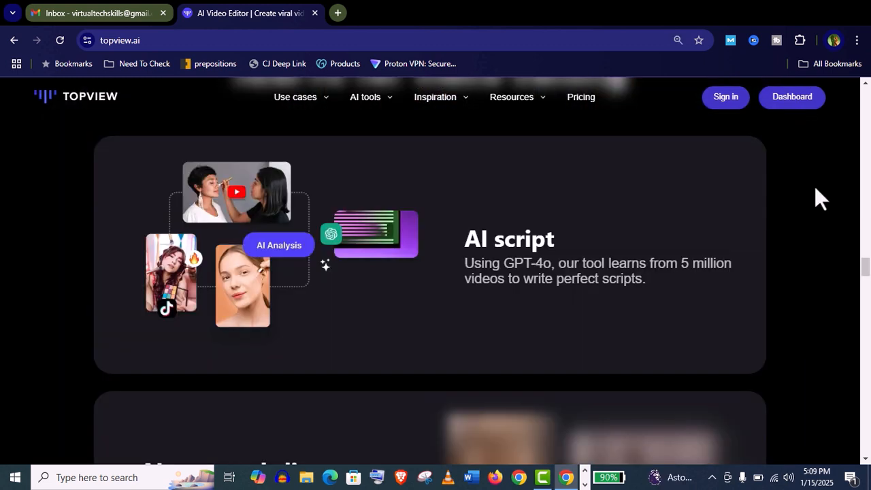
scroll(down, 3)
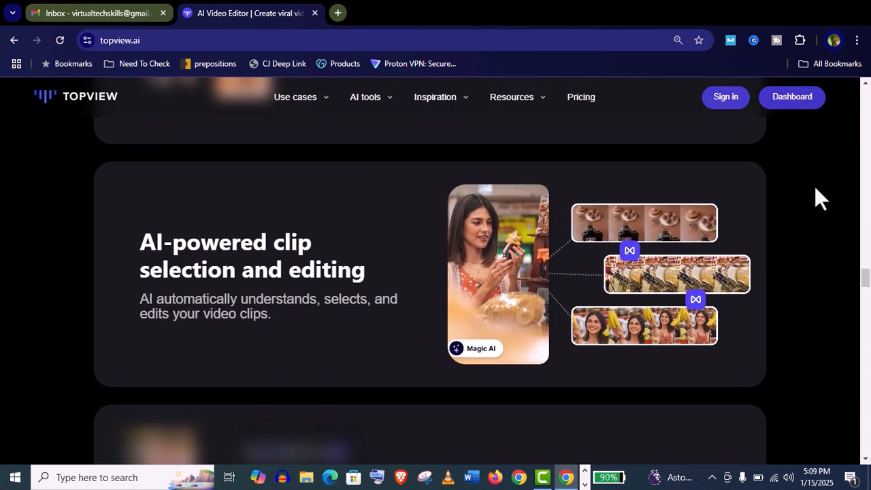
scroll(down, 3)
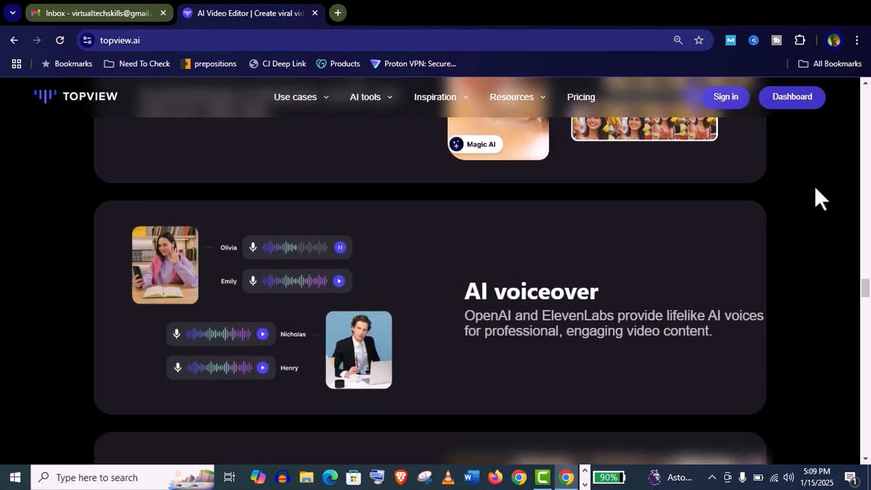
scroll(down, 3)
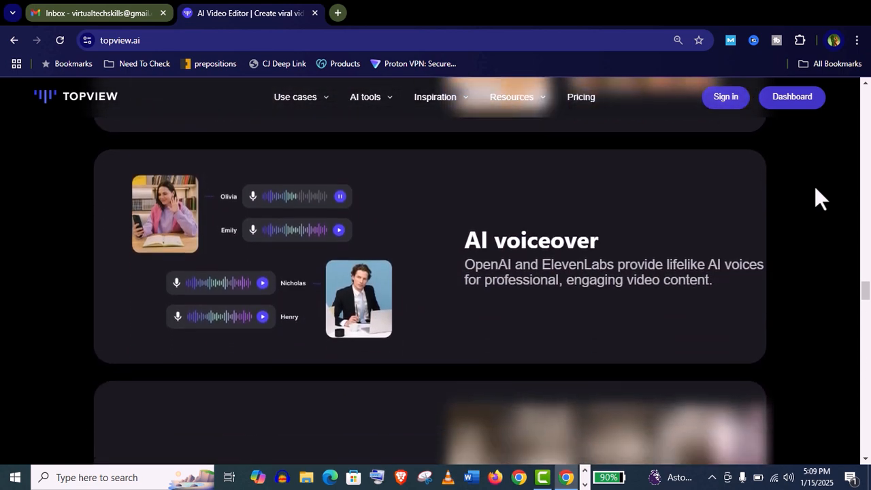
scroll(down, 3)
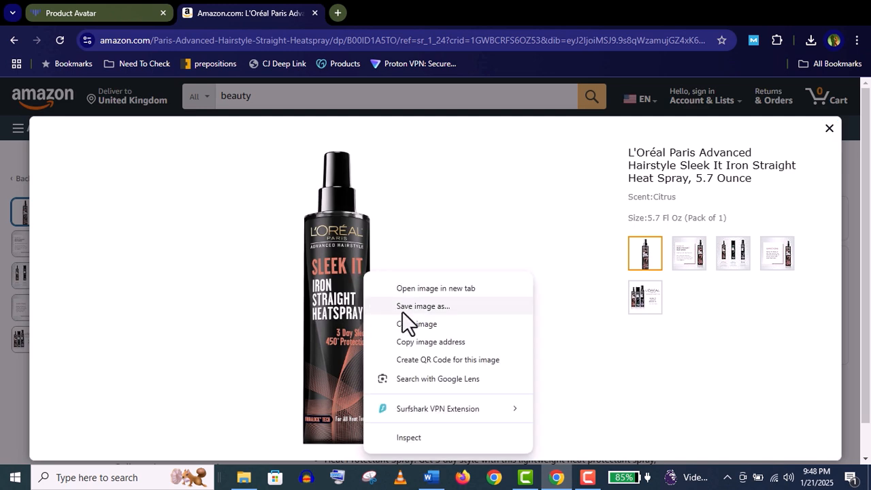
click(422, 305)
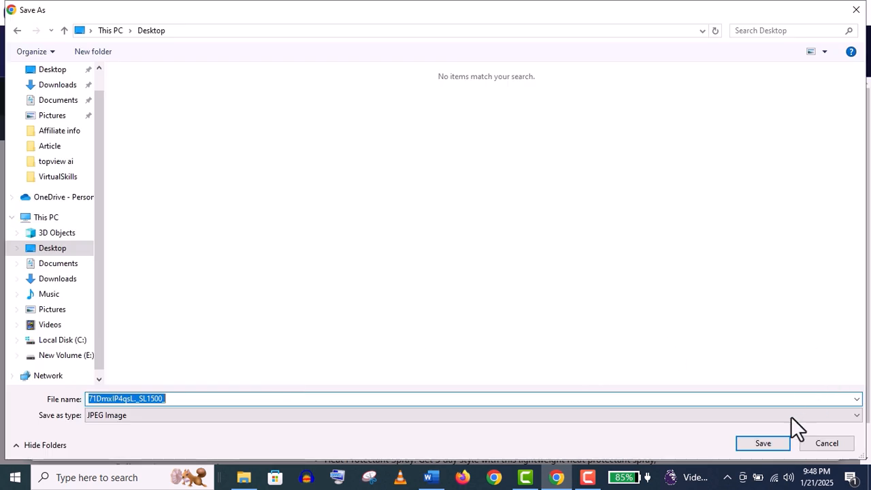
click(762, 443)
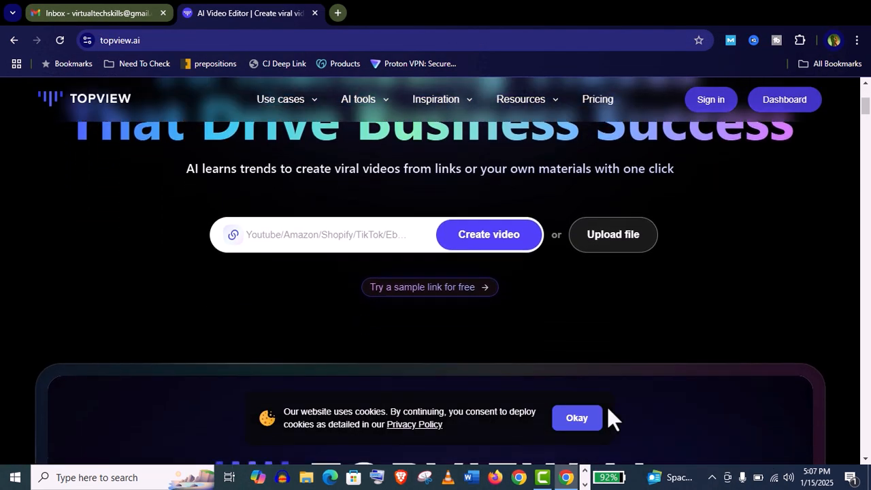
Sign up for free with the Google account and reach the dashboard
scroll(down, 3)
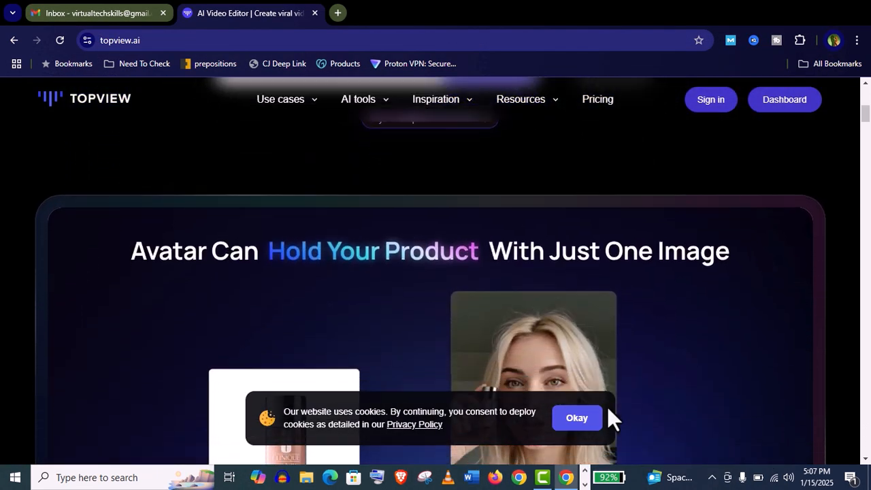
scroll(down, 3)
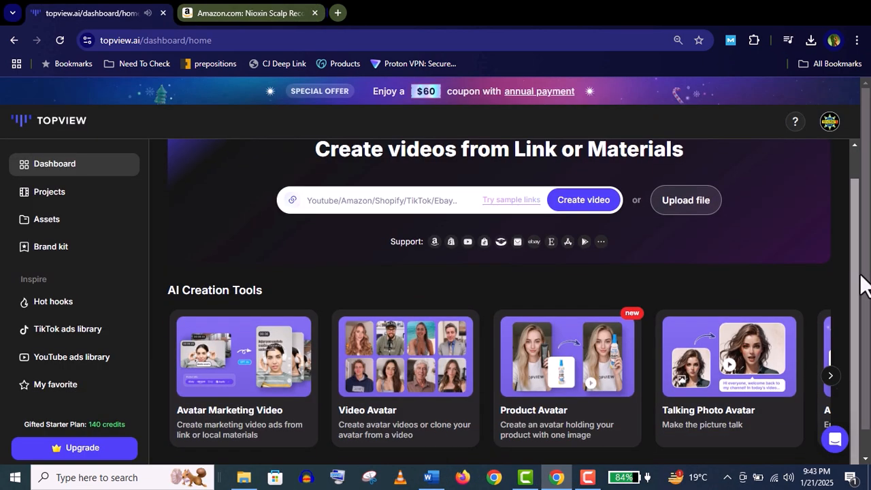
mouse_move(245, 391)
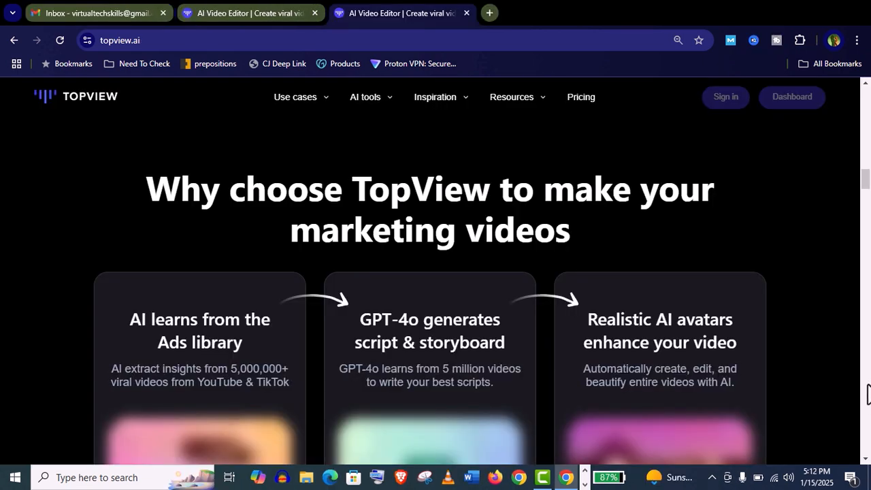
scroll(down, 3)
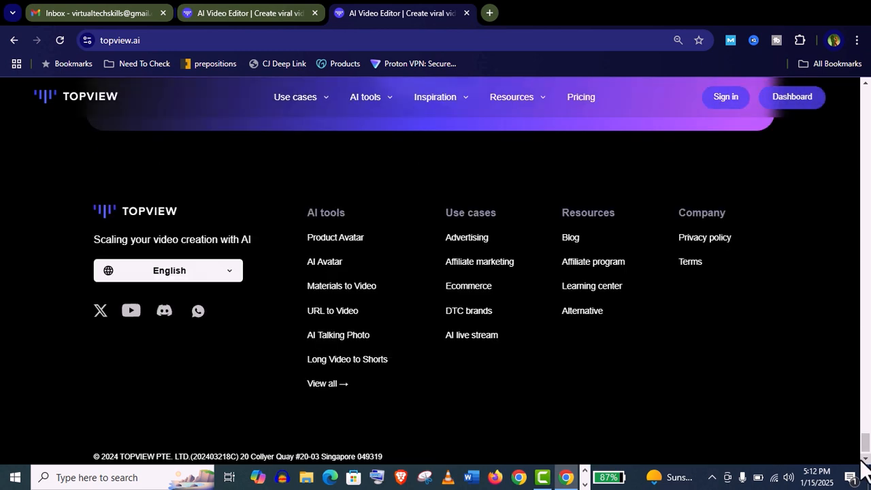
scroll(up, 3)
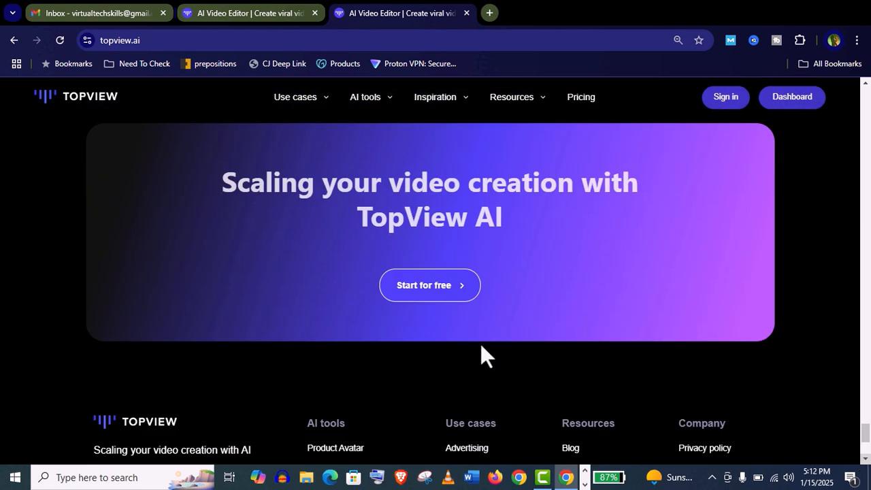
click(725, 96)
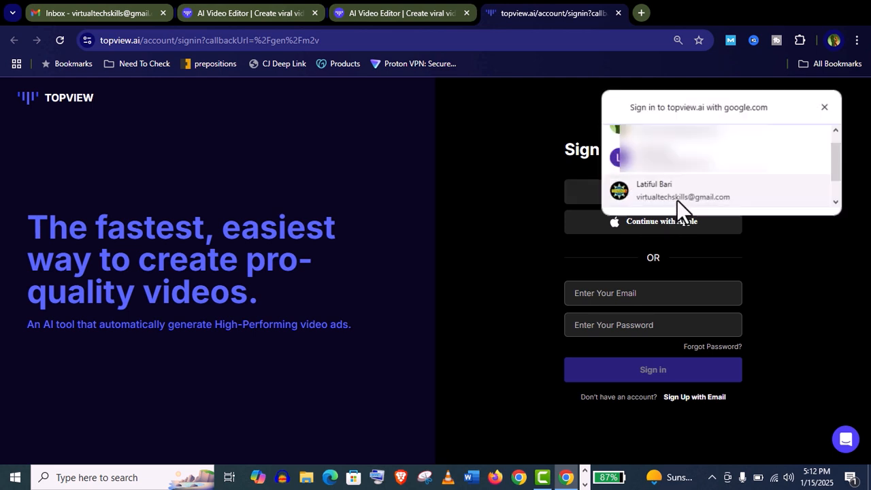
click(681, 191)
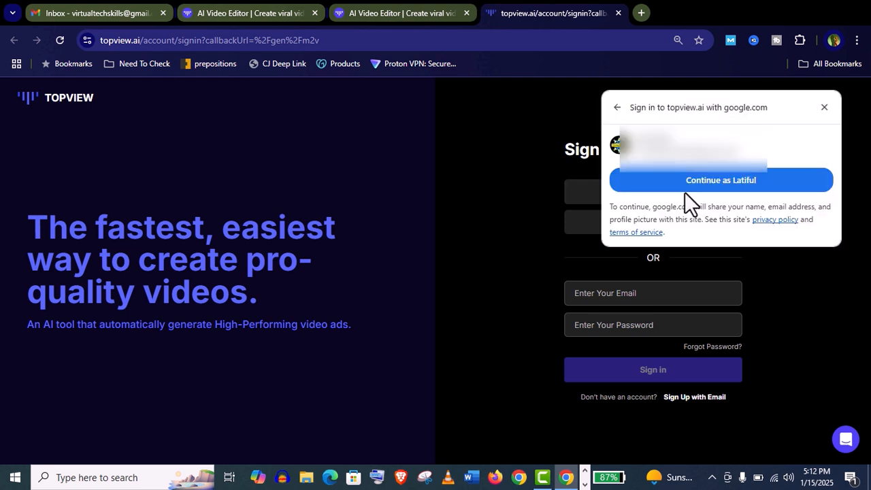
click(721, 180)
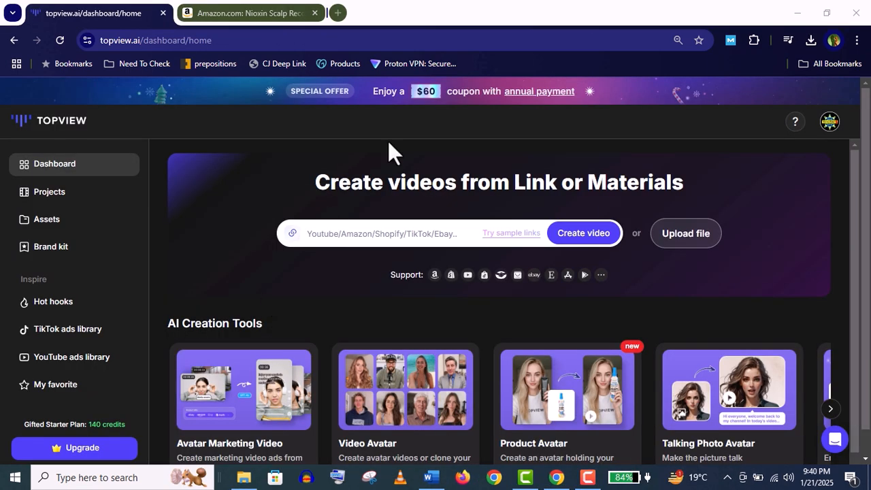
mouse_move(49, 191)
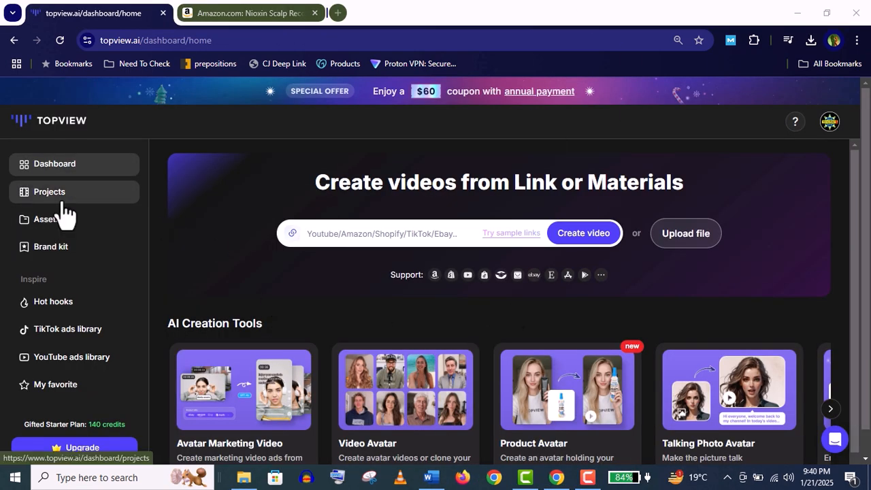
mouse_move(97, 197)
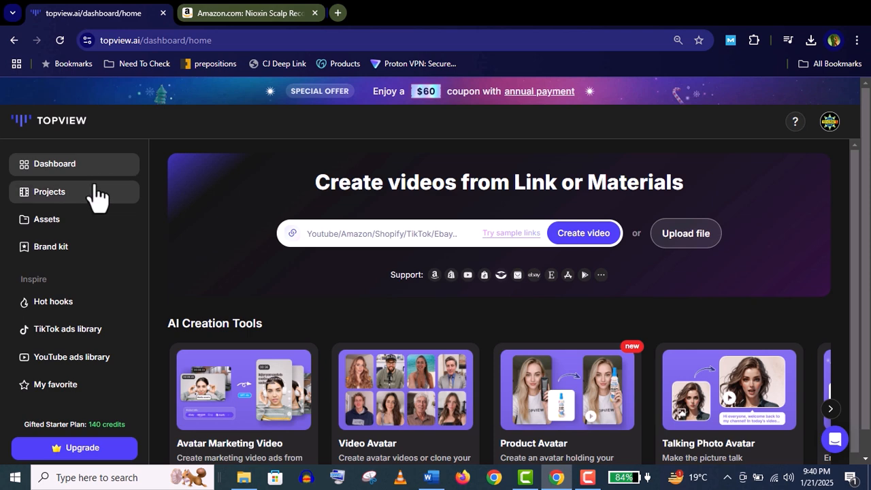
Visit the Projects, Assets and Brand kit pages, then view Hot hooks
click(49, 192)
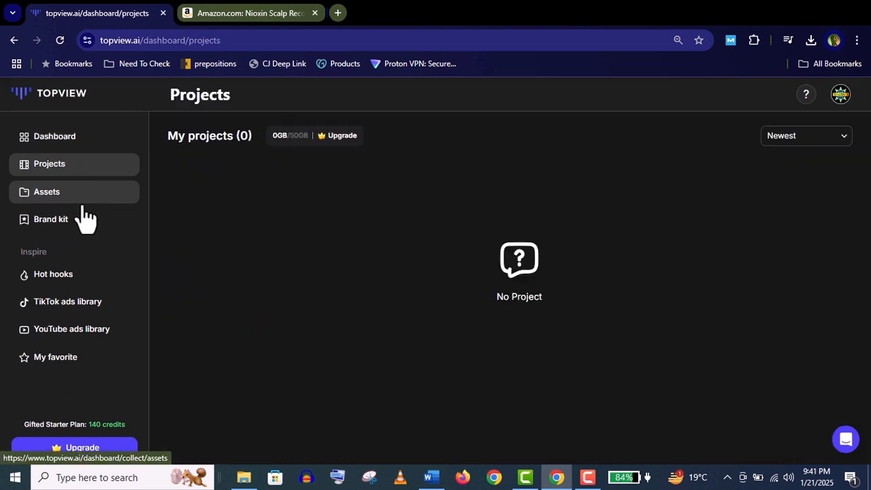
click(47, 192)
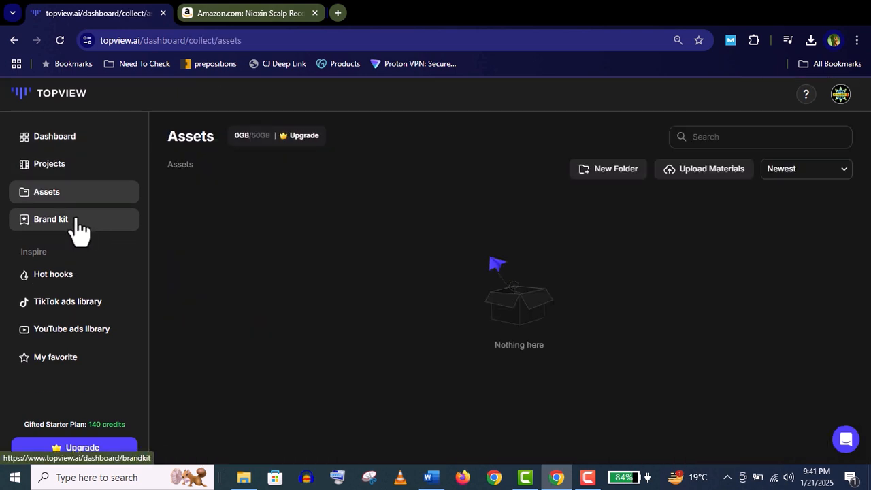
click(51, 219)
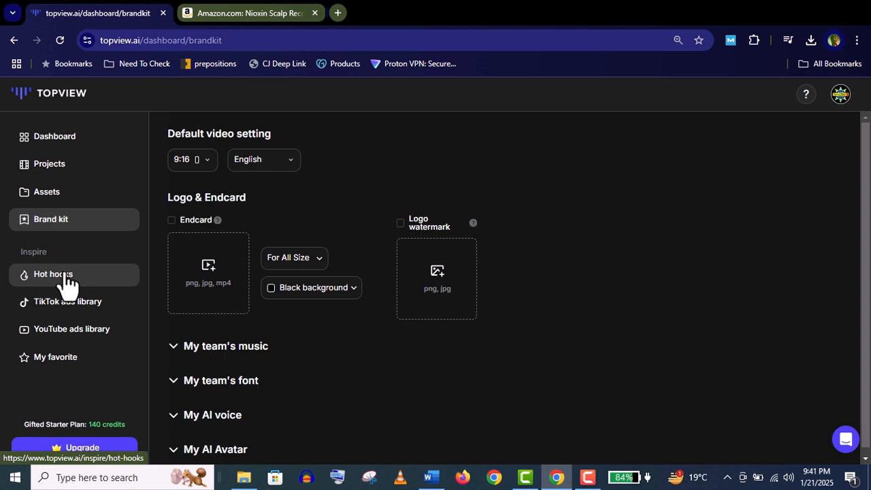
click(53, 273)
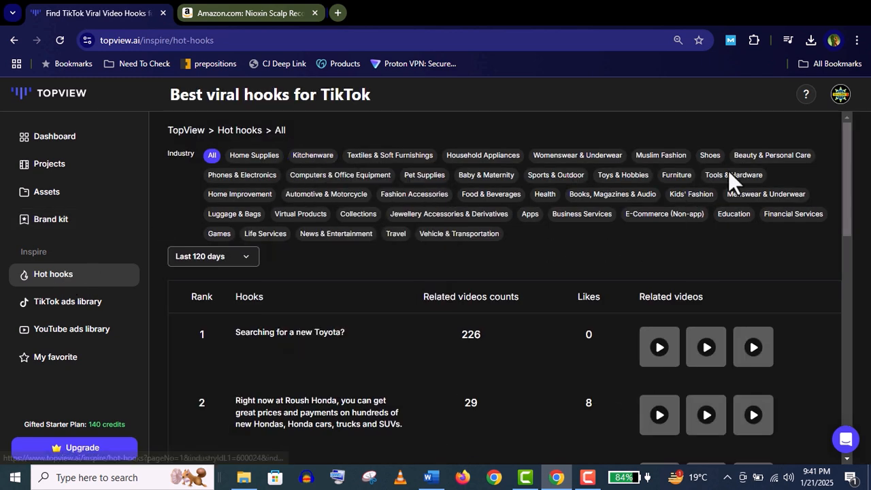
Filter hooks to Beauty & Personal Care and scroll through the ranked list
click(772, 155)
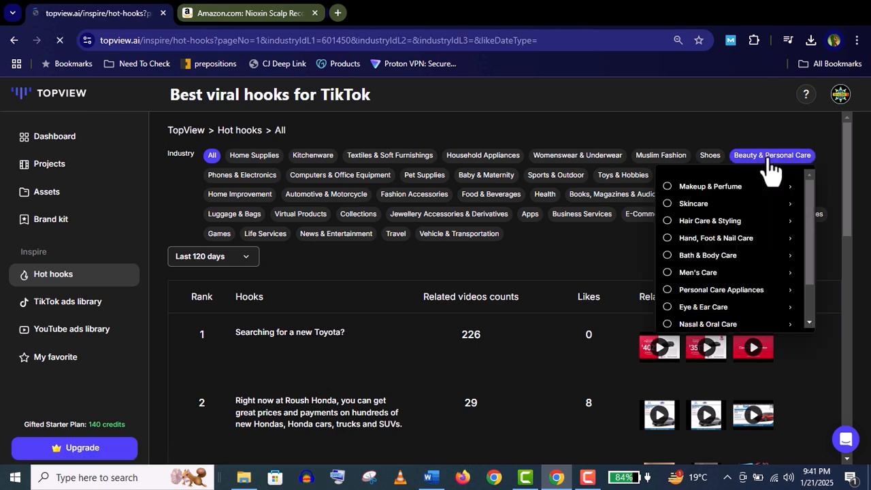
click(772, 155)
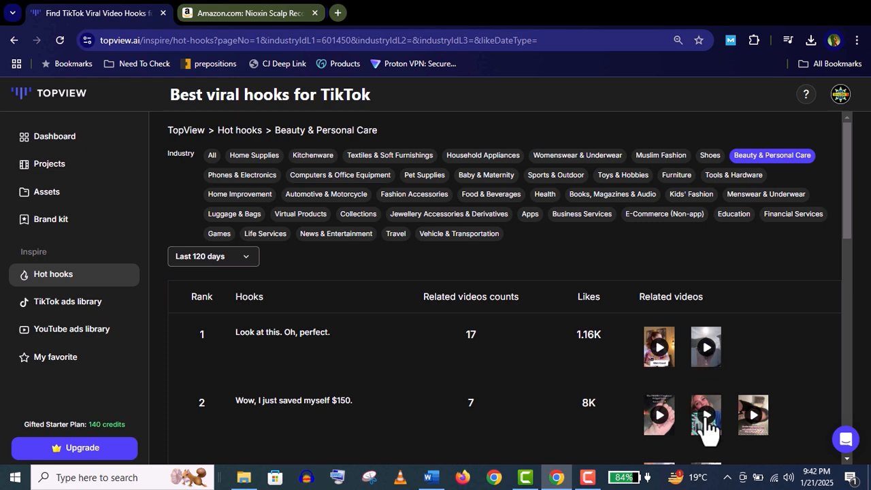
scroll(down, 3)
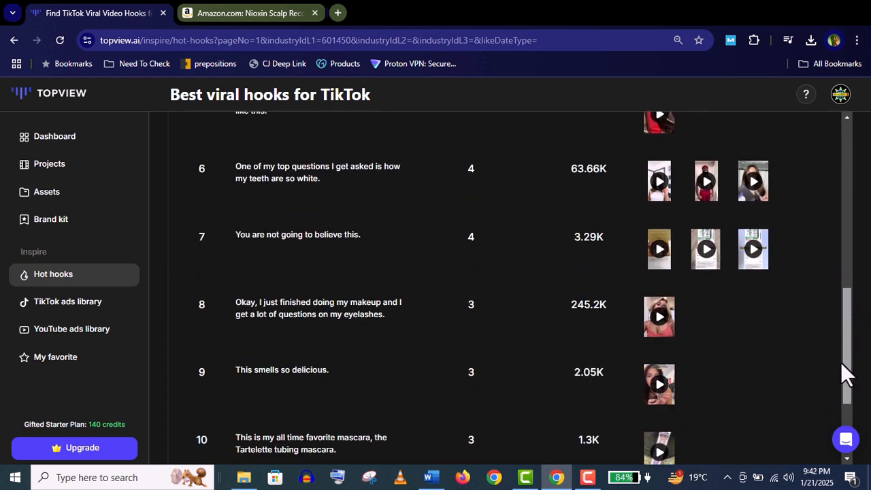
click(658, 249)
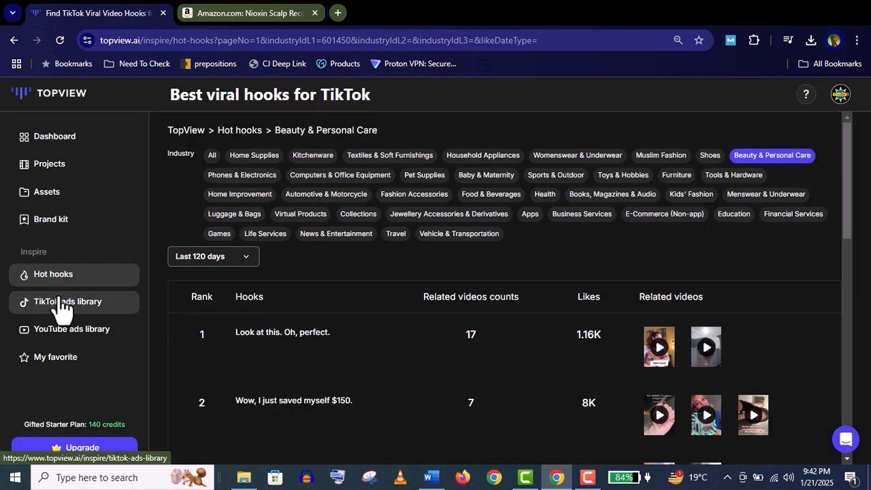
Search the TikTok ads library for 'makeup' ads
click(67, 301)
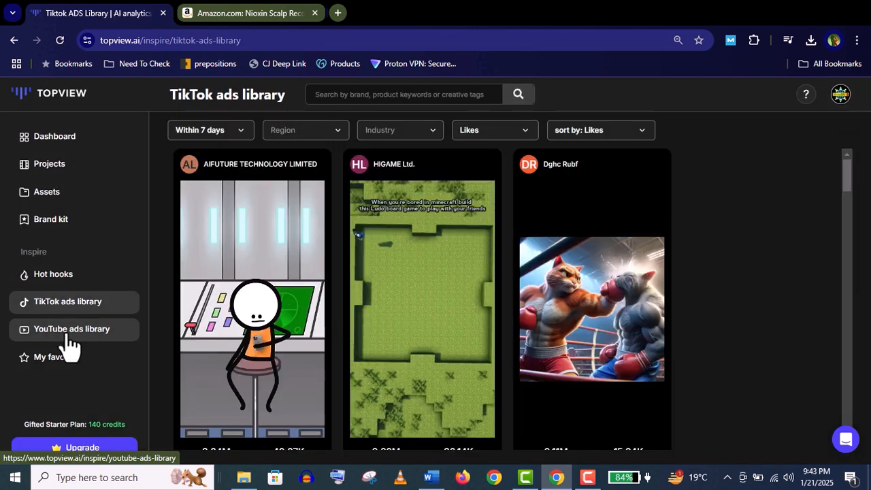
click(72, 329)
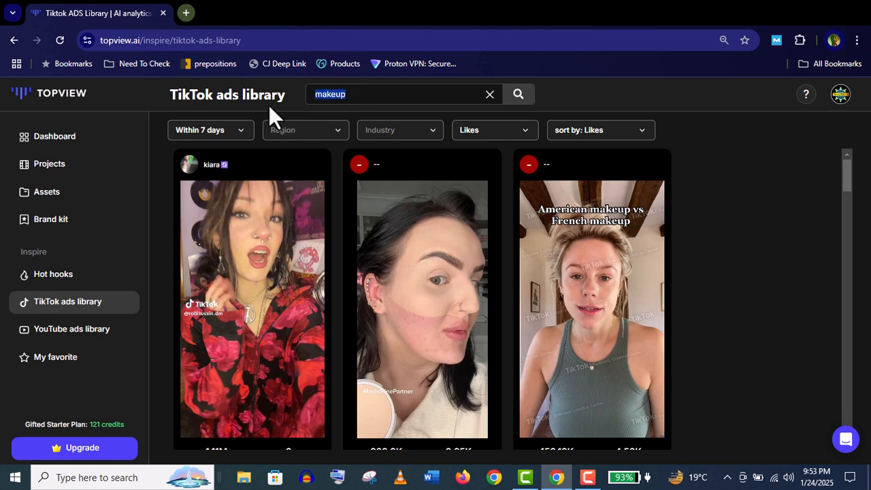
mouse_move(849, 180)
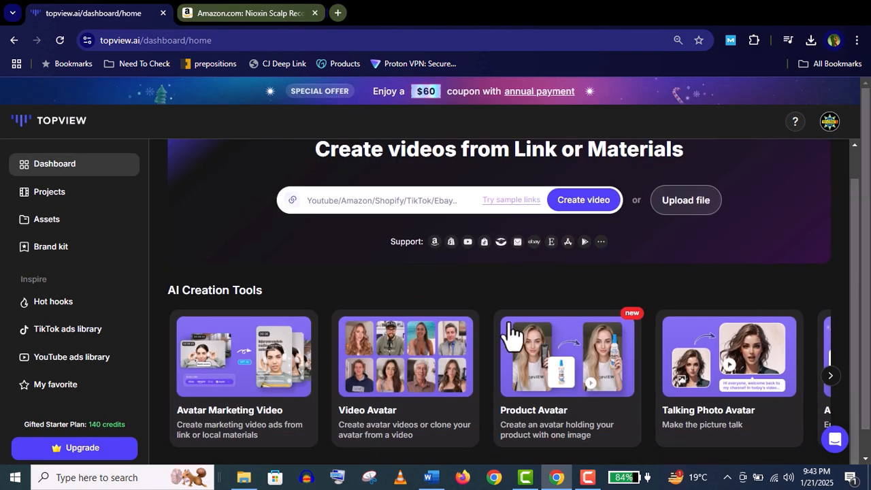
mouse_move(628, 439)
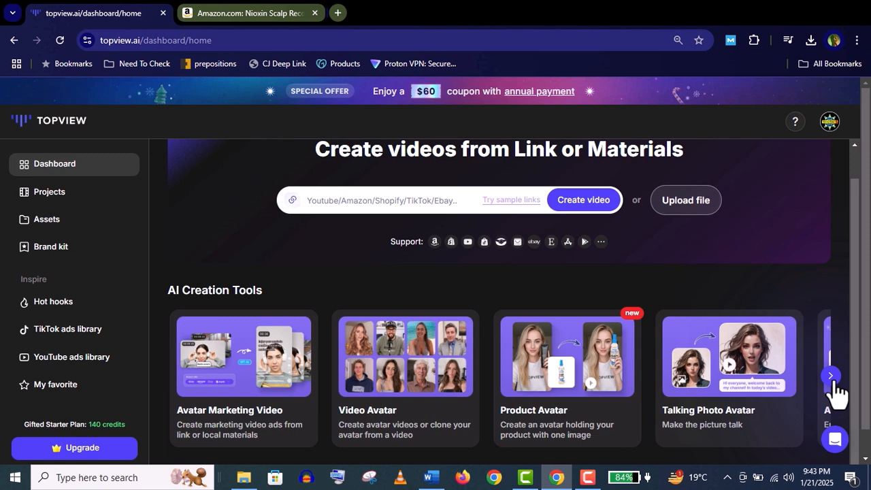
Page the AI Creation Tools carousel to Real-time ChatAvatar, then back to Product Avatar
click(831, 376)
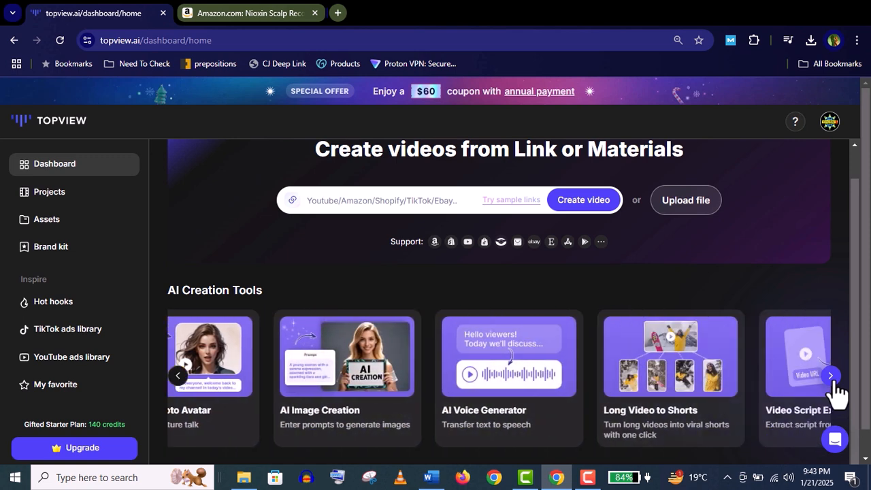
click(830, 375)
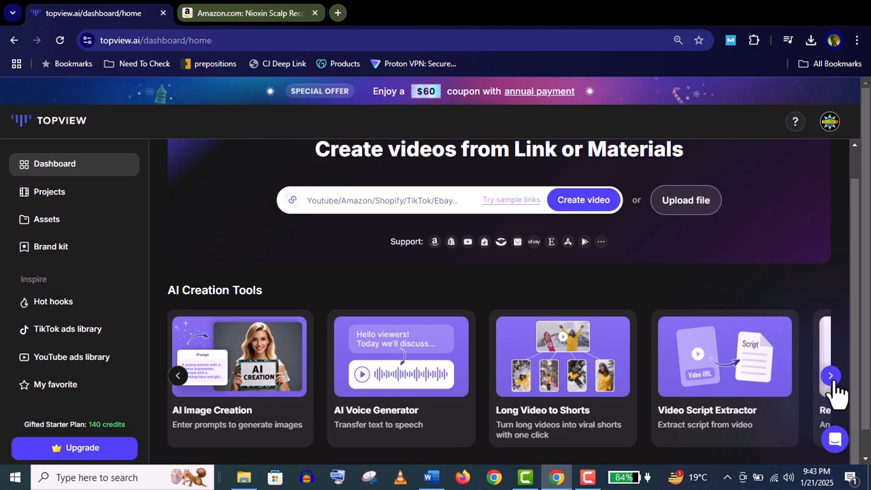
click(830, 375)
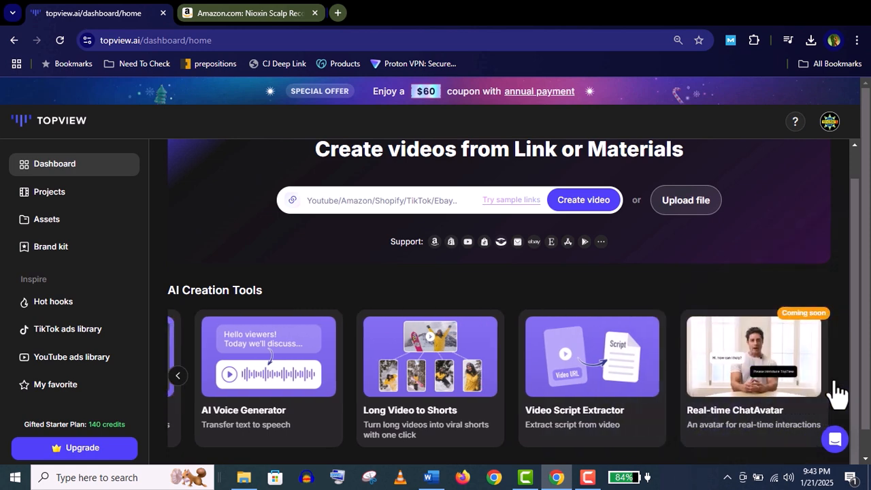
click(177, 375)
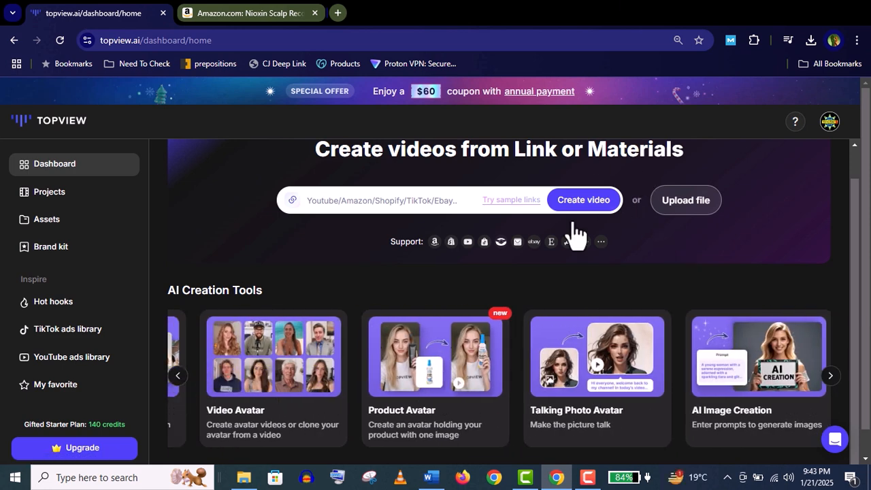
Start Product Avatar and choose the dark-haired woman holding a phone low
click(435, 356)
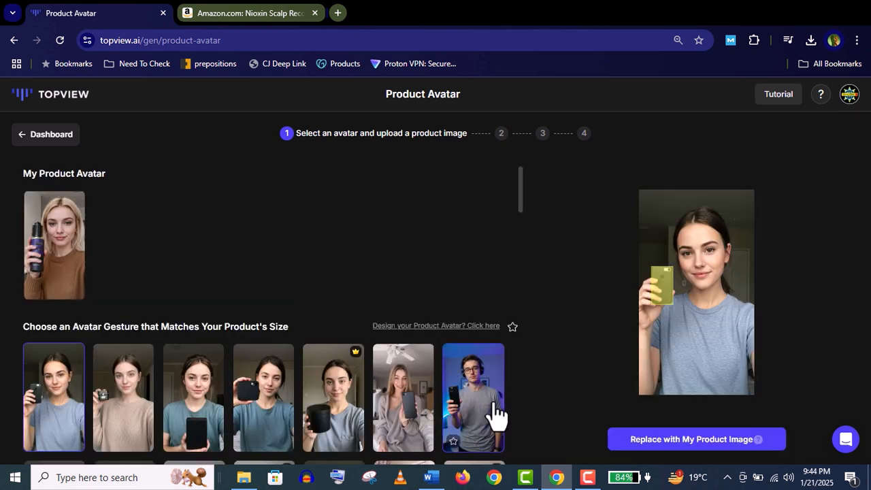
mouse_move(643, 262)
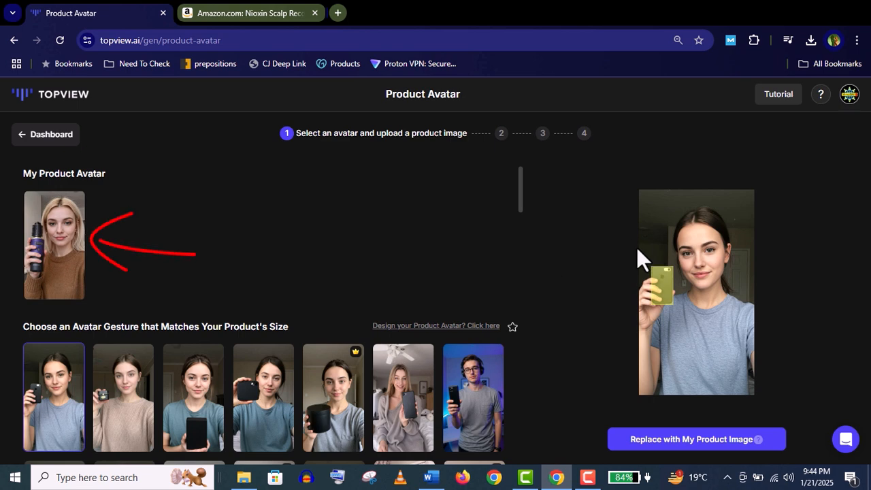
scroll(down, 3)
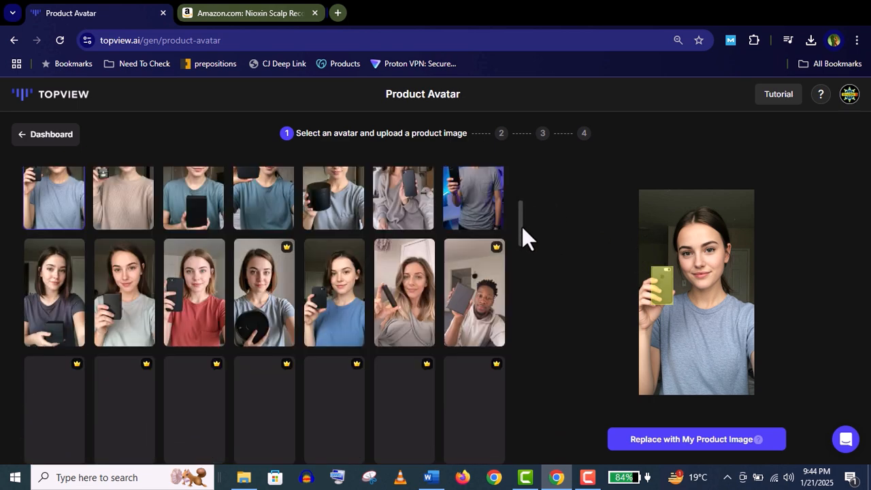
scroll(down, 3)
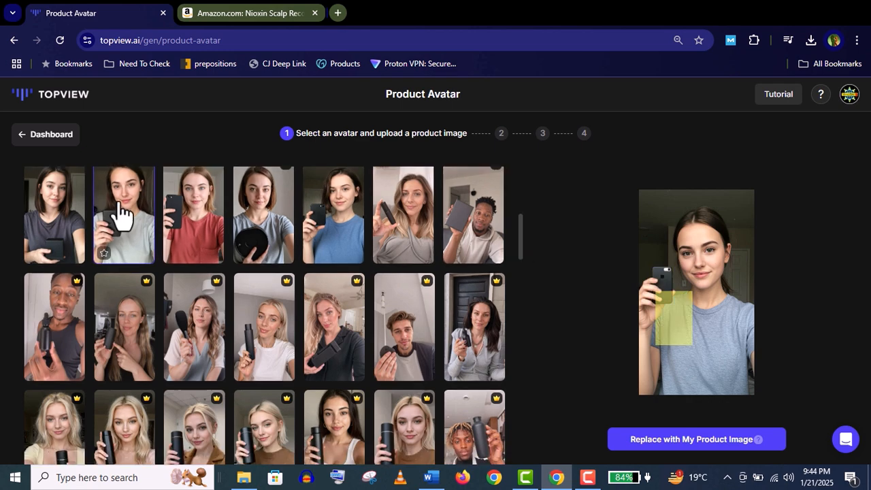
click(245, 13)
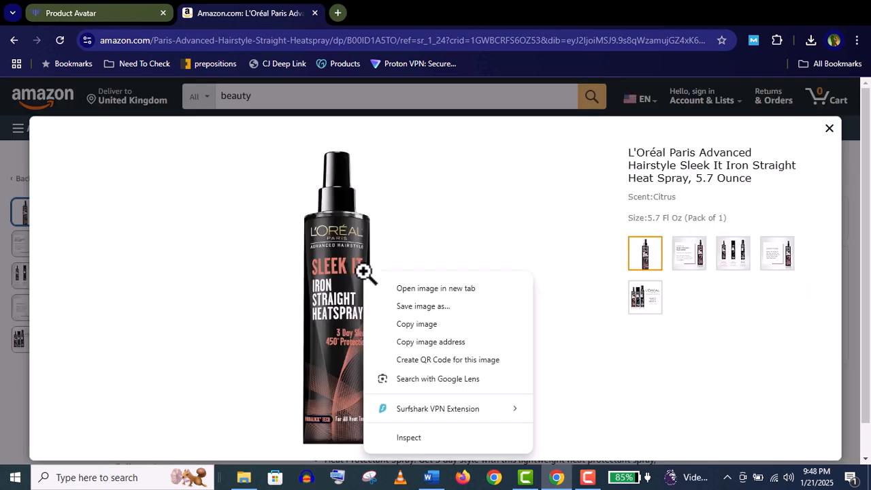
Save the L'Oréal Sleek It heat spray image from Amazon's enlarged photo
click(765, 452)
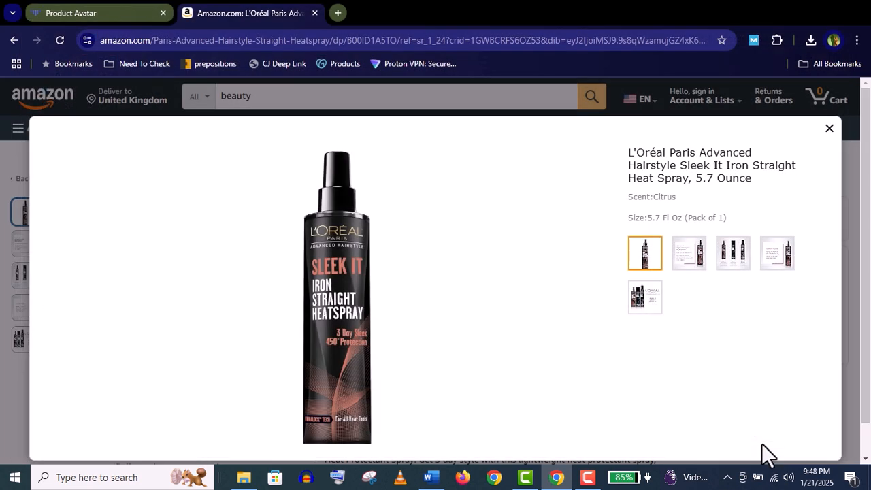
click(89, 13)
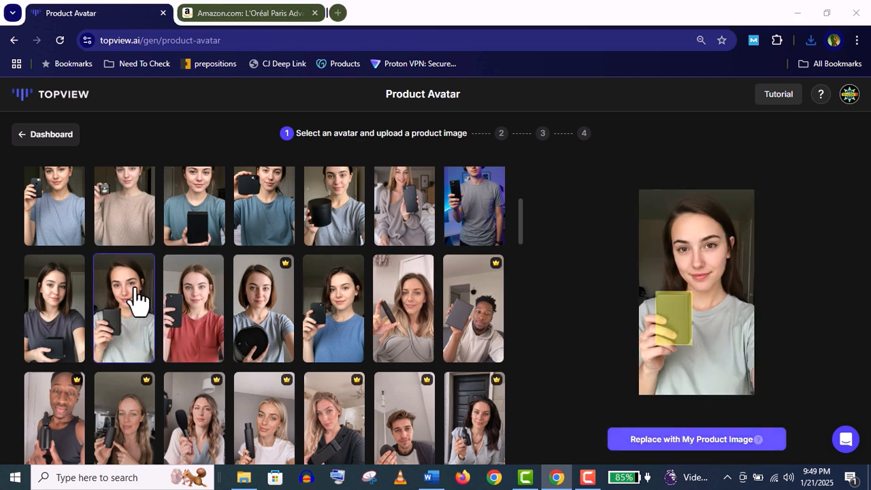
Generate three avatar images holding the L'Oréal heat spray and pick the third
click(692, 439)
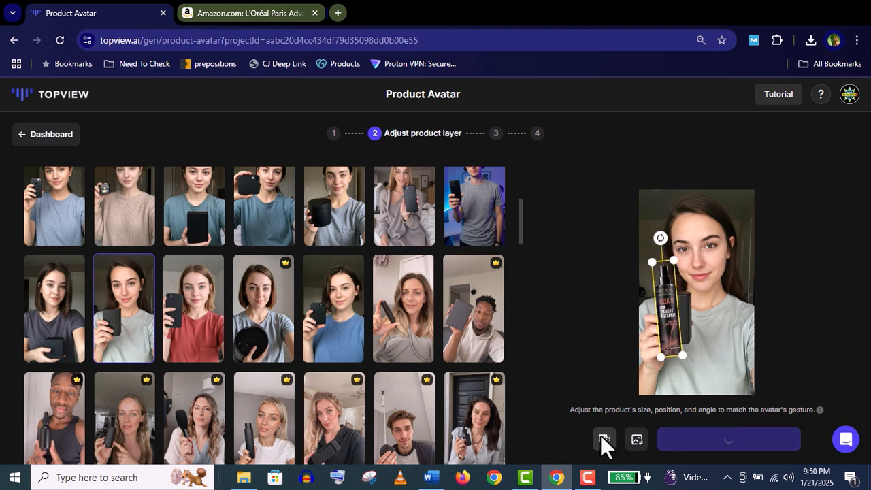
click(728, 439)
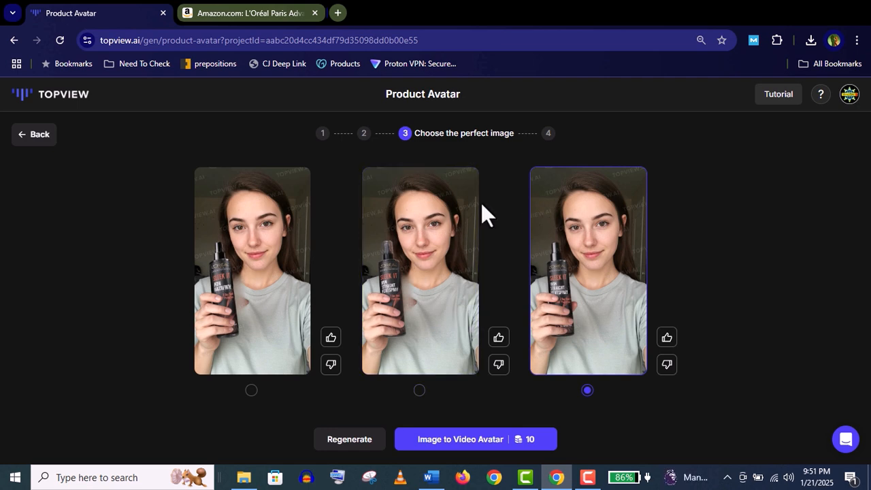
mouse_move(452, 449)
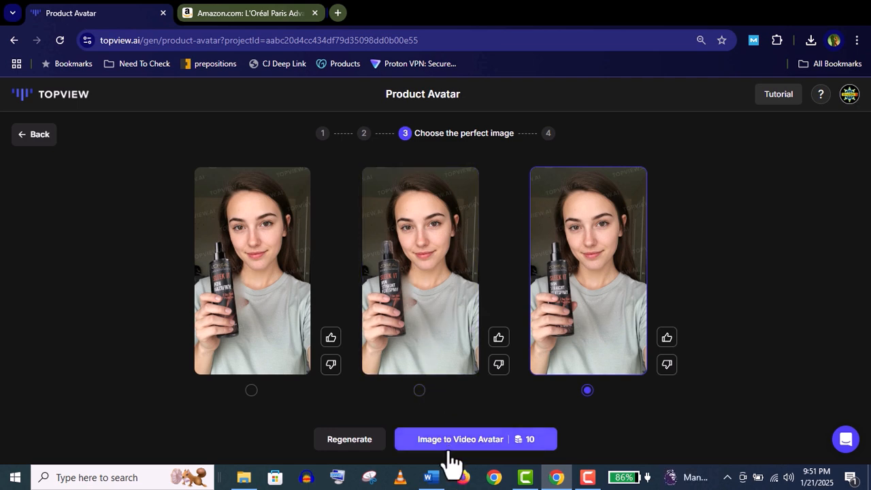
Create a 14-second video avatar from the image, preview it, and save it to My Avatar
click(475, 439)
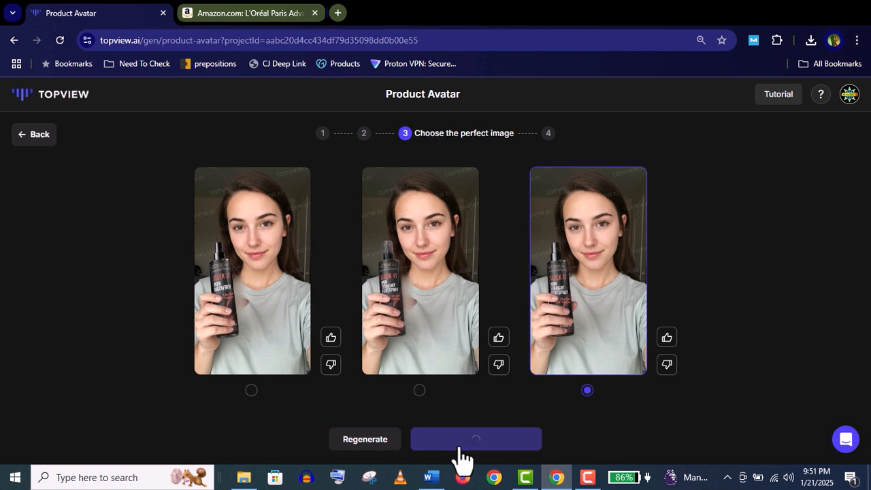
click(476, 439)
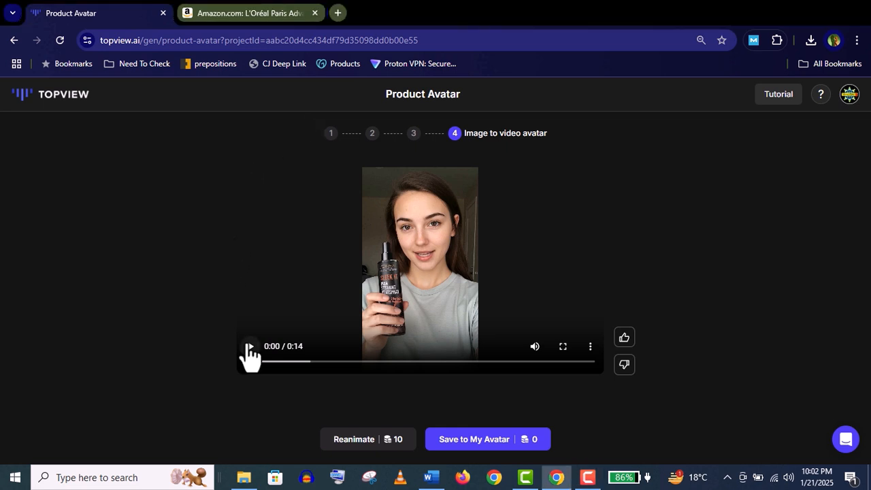
click(249, 347)
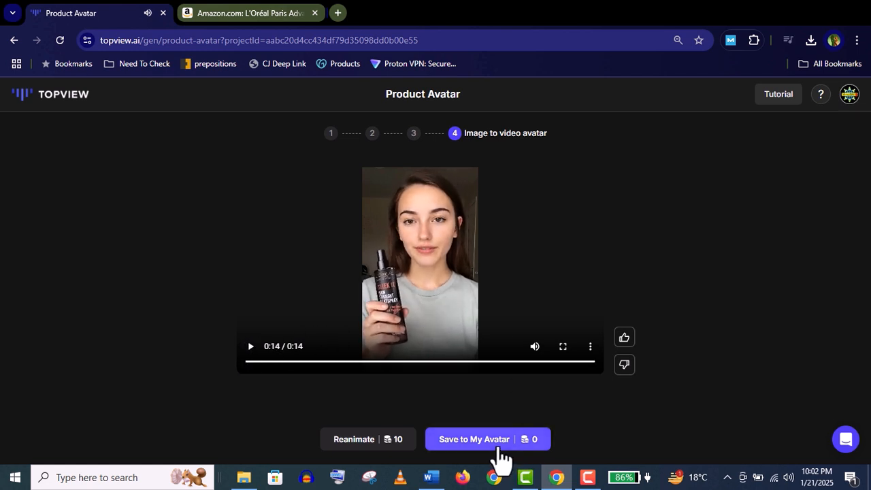
click(474, 439)
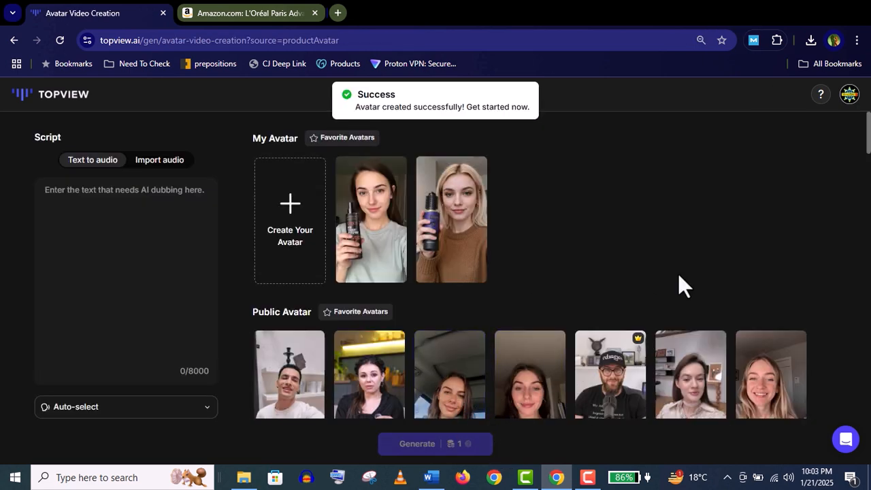
Paste the L'Oréal heat spray description into the script, then pick the Valley voice and brunette avatar
click(248, 13)
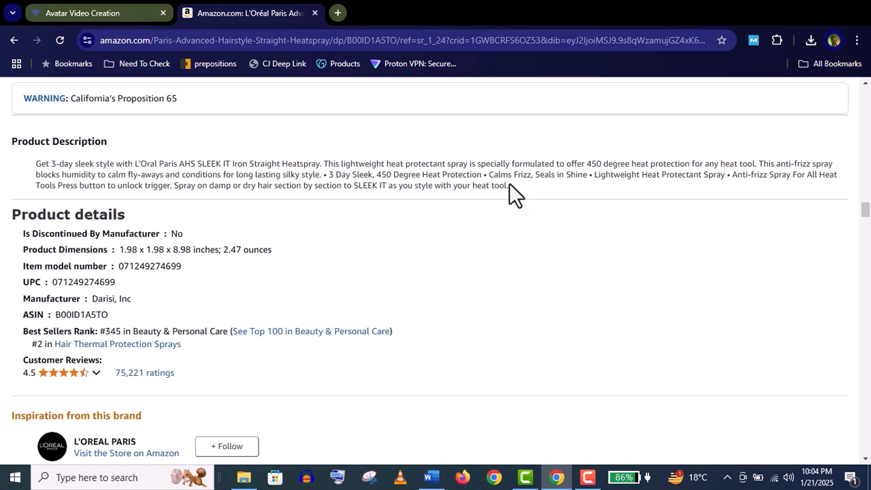
drag(35, 163, 507, 185)
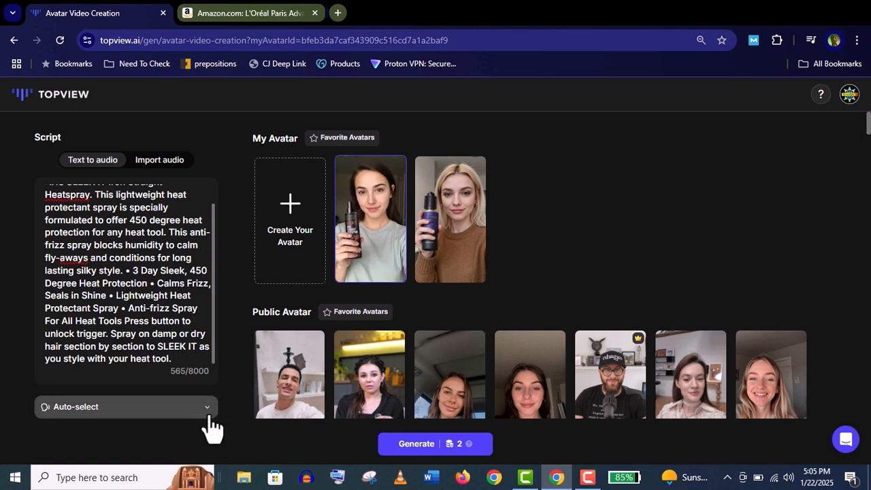
click(125, 406)
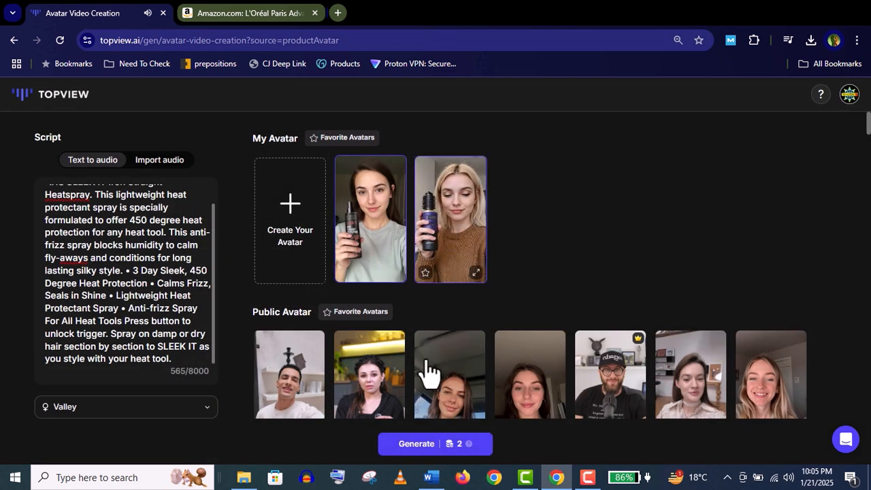
click(415, 443)
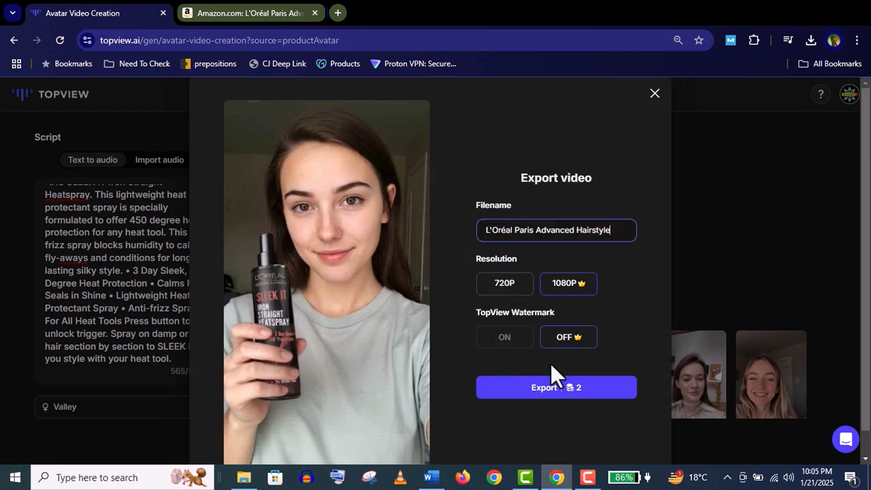
Export the 'L'Oréal Paris Advanced Hairstyle' video at 1080P with the watermark off
click(555, 387)
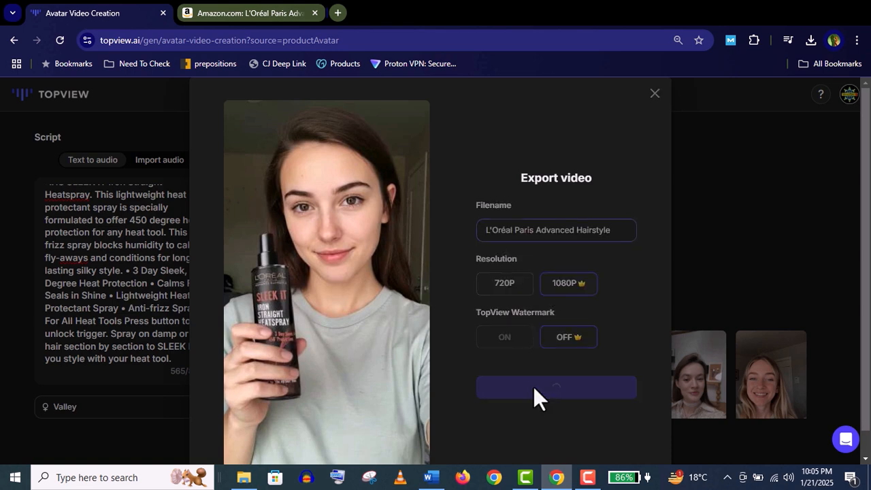
click(556, 387)
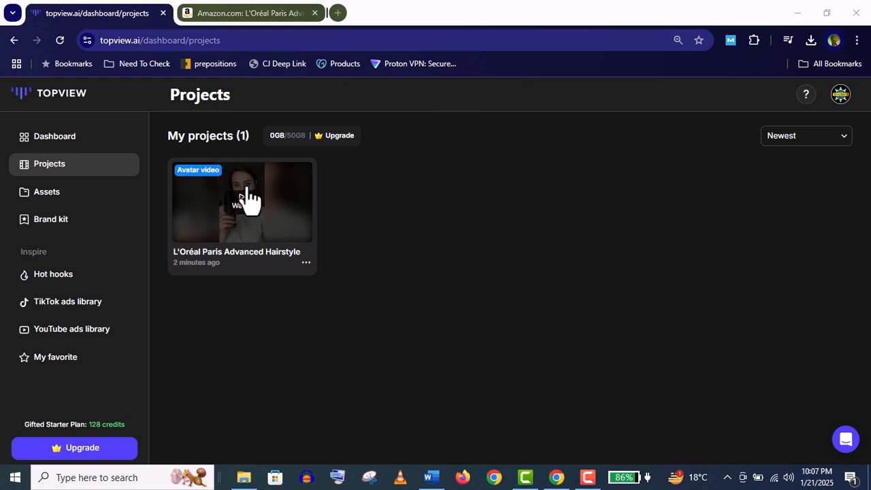
click(241, 202)
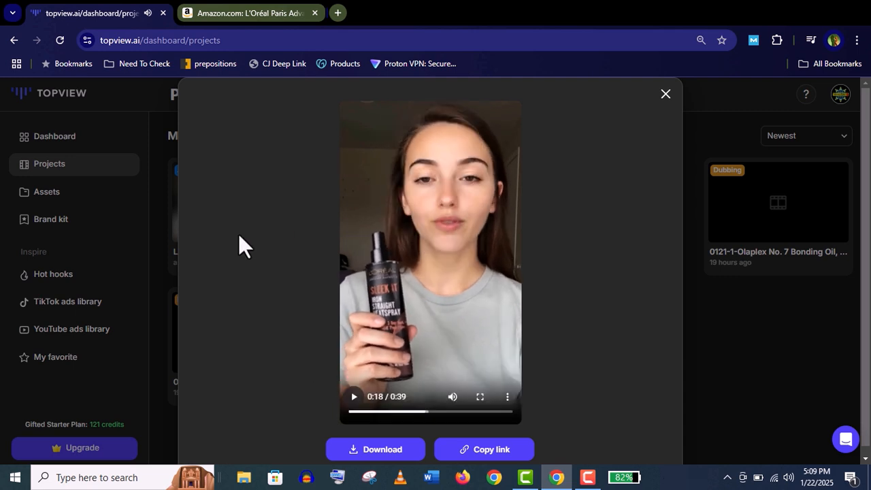
mouse_move(156, 245)
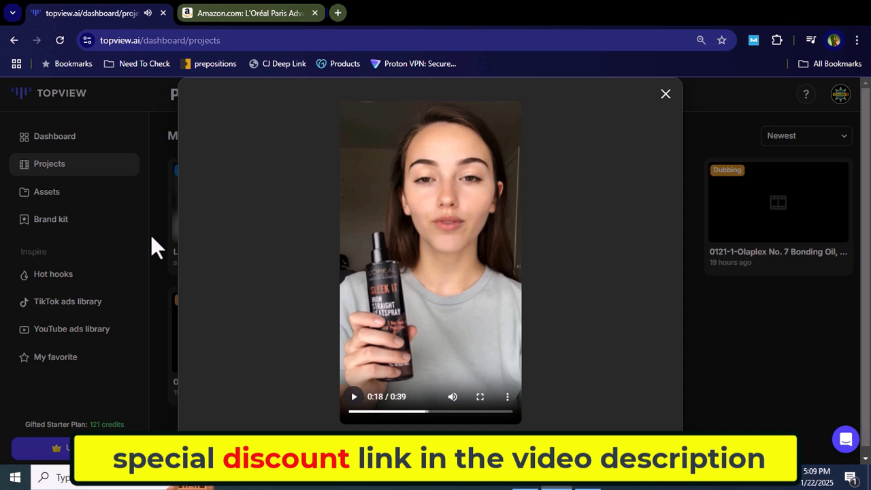
click(665, 94)
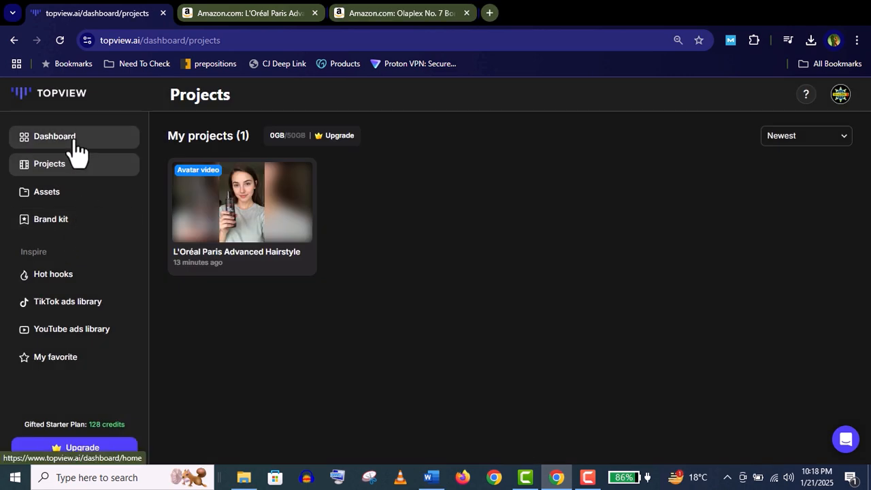
Paste the Beautimeter hair dryer brush Amazon link on the dashboard and create a video
click(54, 136)
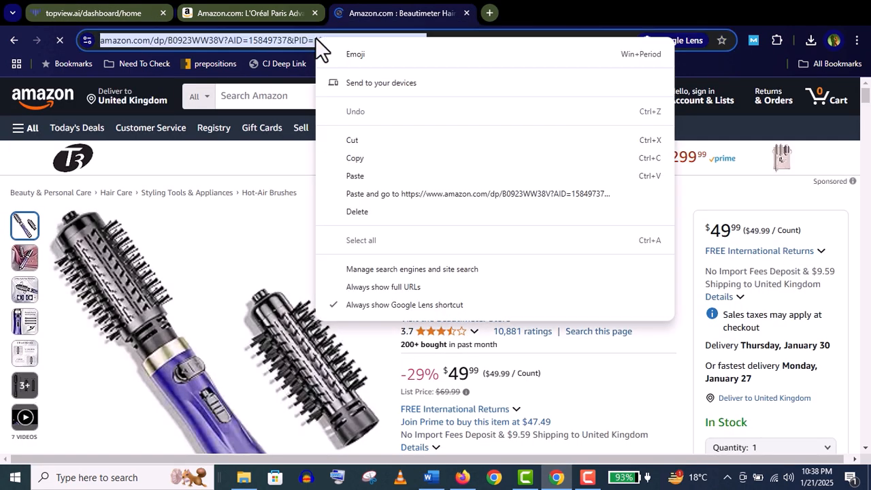
click(92, 13)
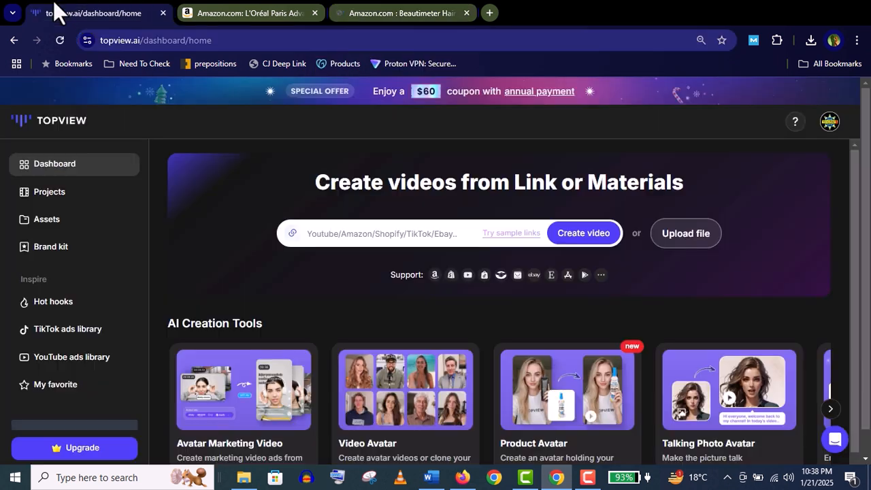
right_click(354, 233)
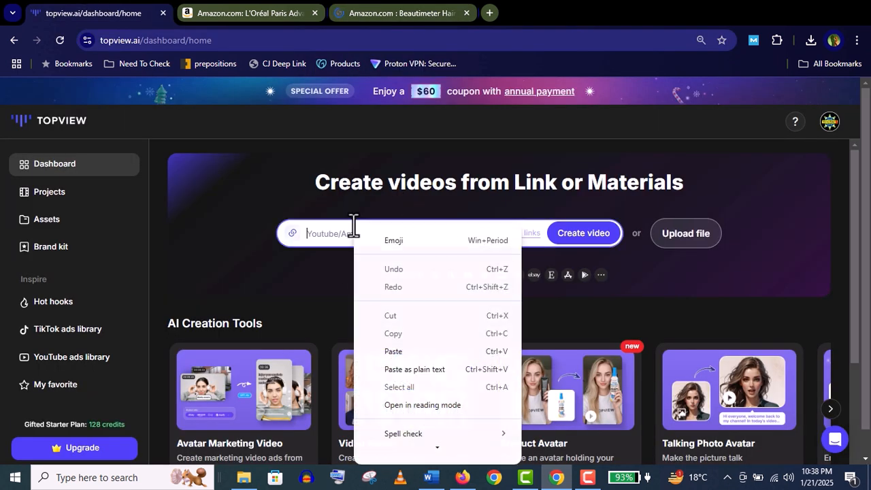
mouse_move(415, 357)
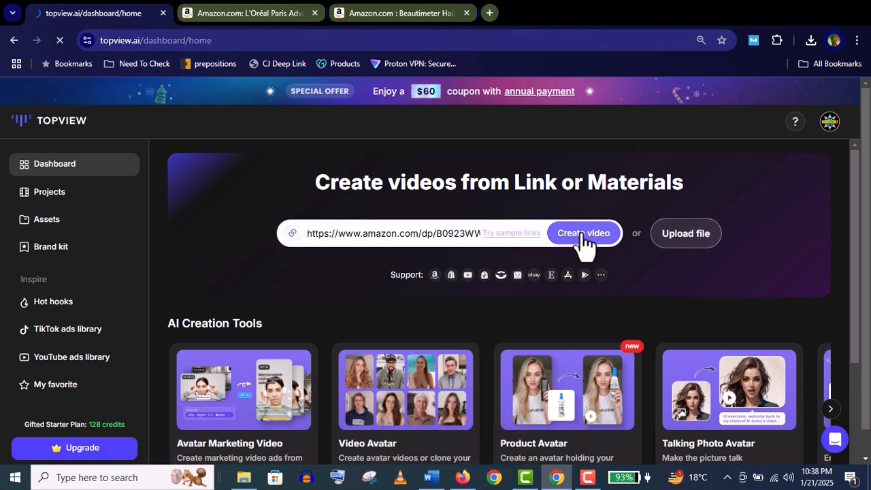
click(582, 234)
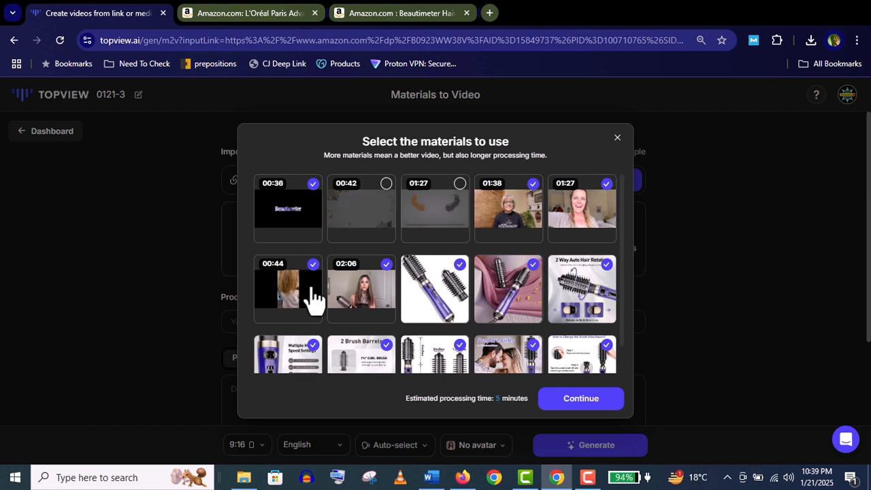
Untick the 00:44 and 00:36 Beautimeter clips from the materials
click(312, 264)
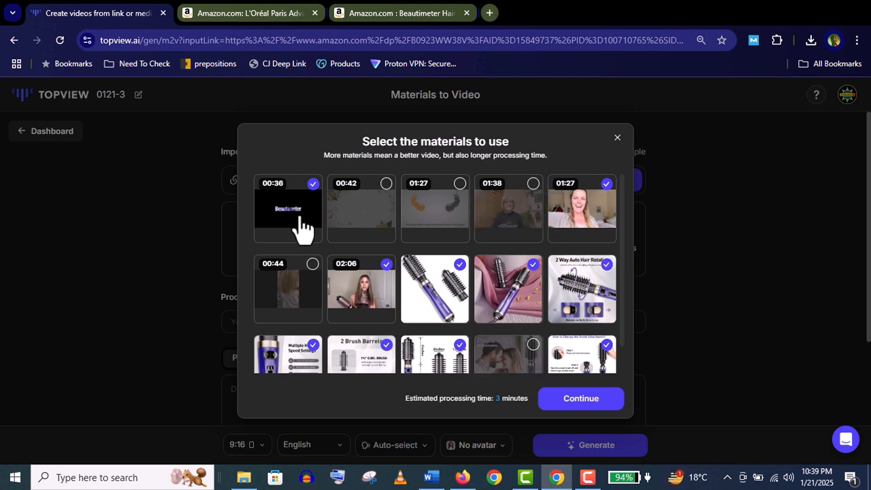
click(312, 183)
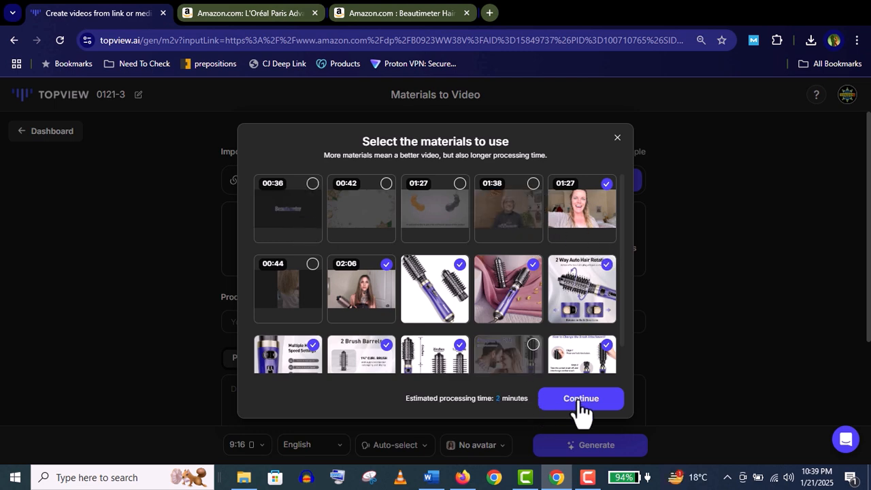
Confirm the materials and expand More Options for writing style, target audience and video length
click(580, 398)
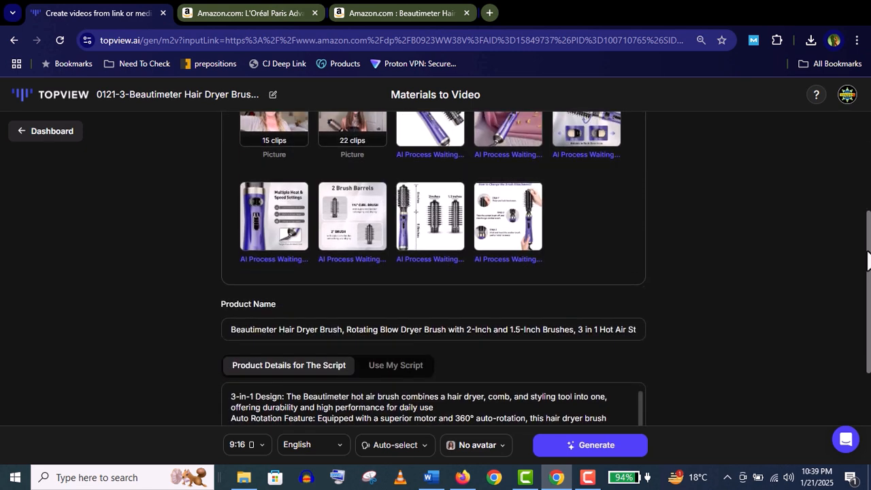
scroll(down, 3)
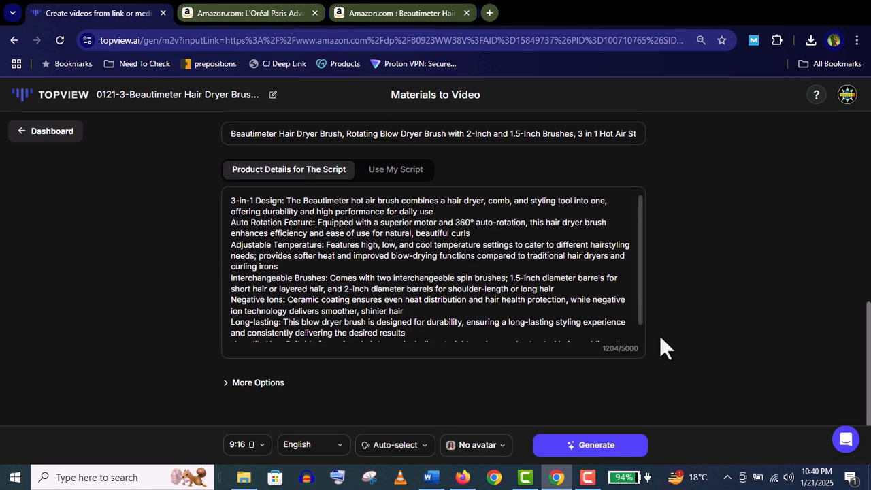
mouse_move(261, 398)
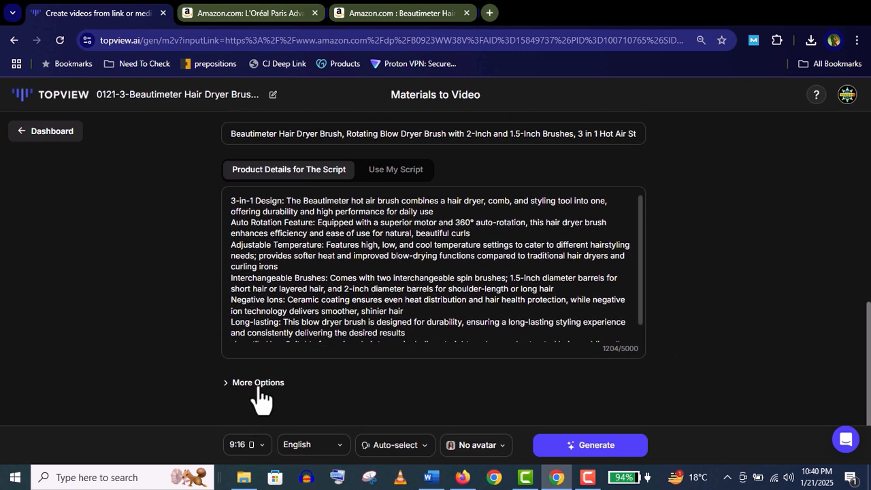
click(257, 382)
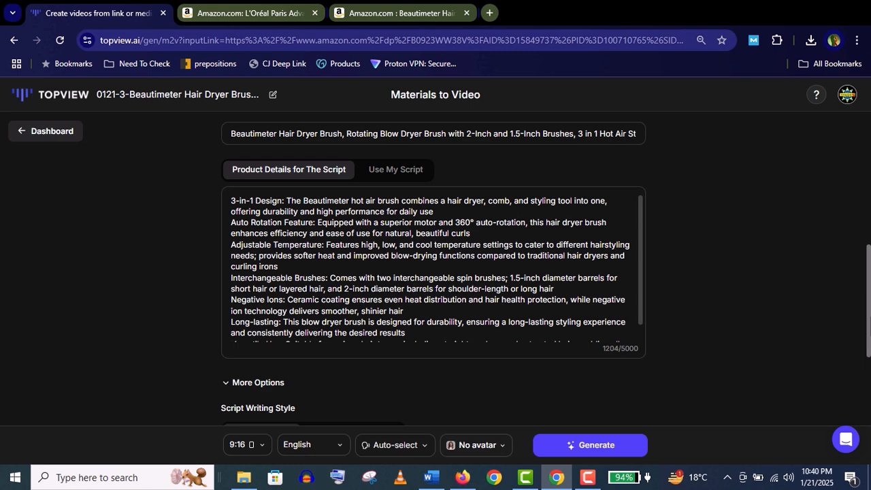
scroll(down, 3)
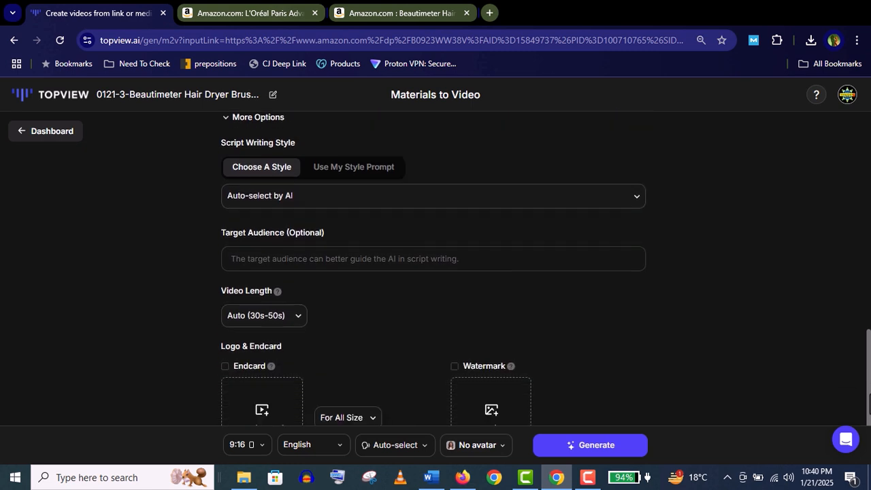
scroll(down, 3)
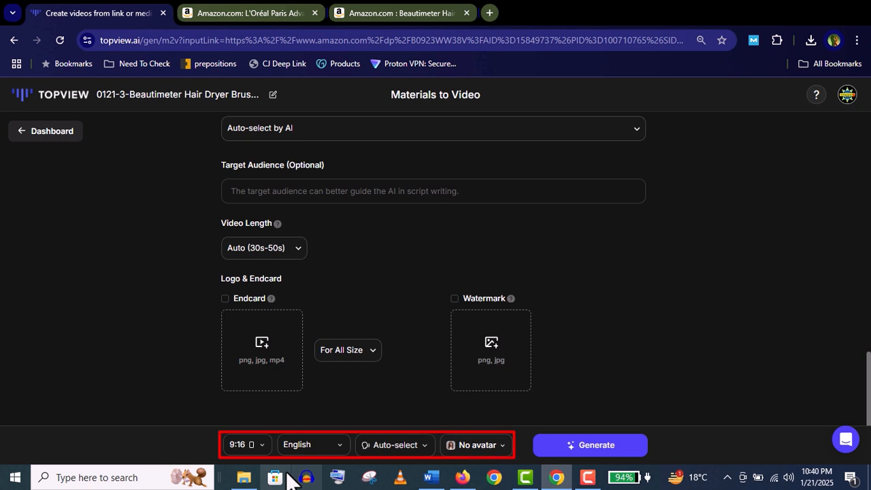
mouse_move(310, 445)
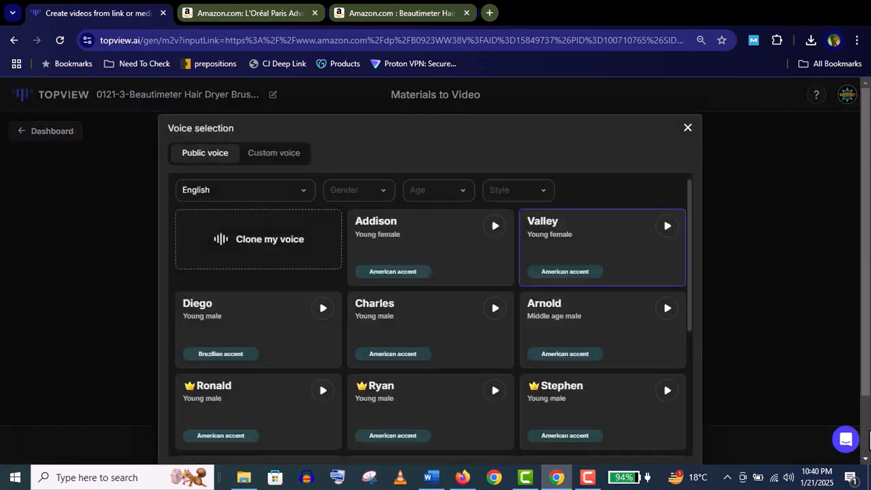
Select and confirm the blonde avatar holding the hair dryer brush
scroll(down, 3)
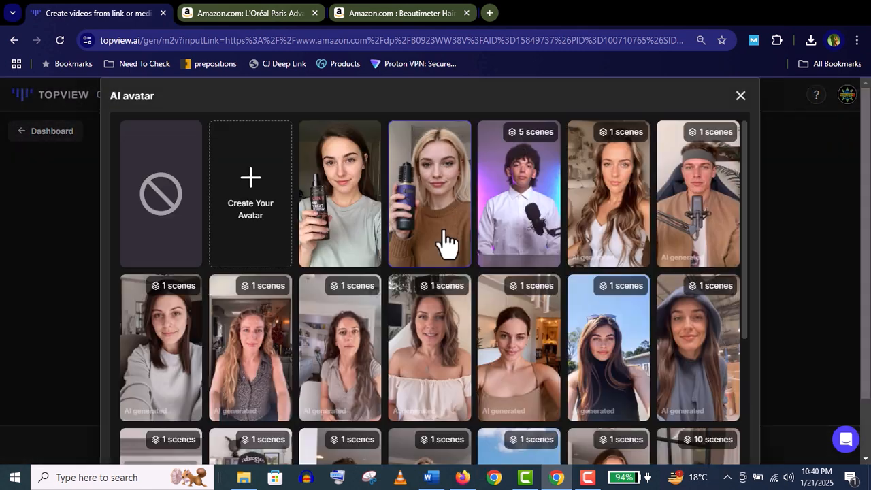
mouse_move(691, 422)
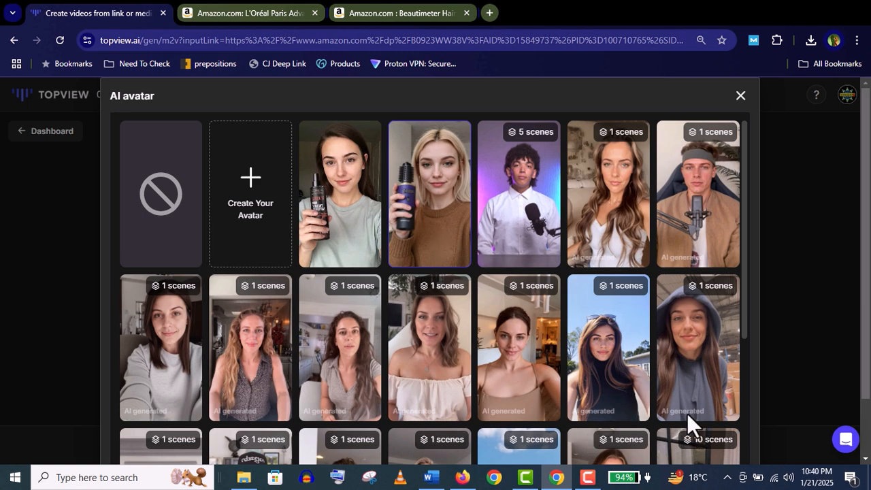
click(429, 193)
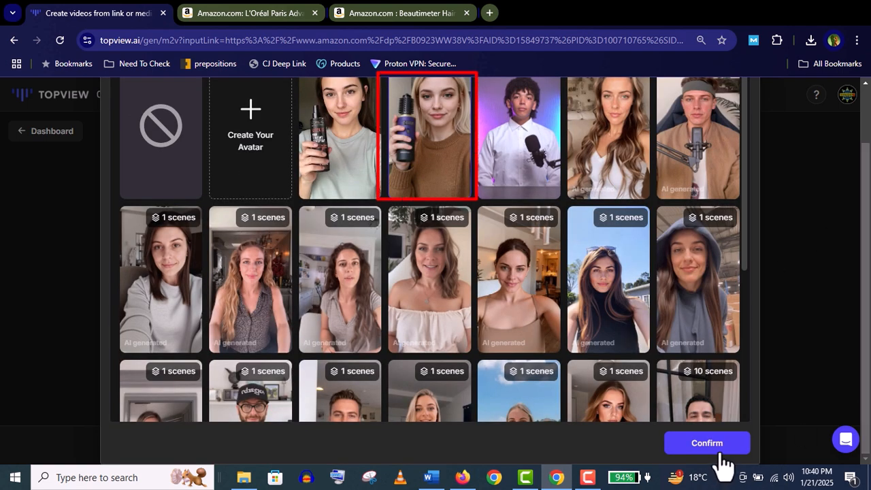
click(706, 443)
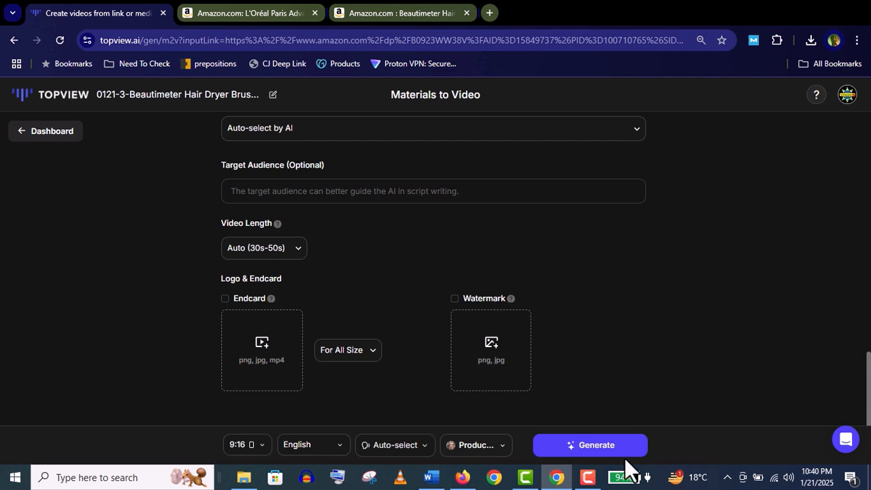
Generate the Beautimeter avatar video and review the script variations and 25-second preview
click(590, 444)
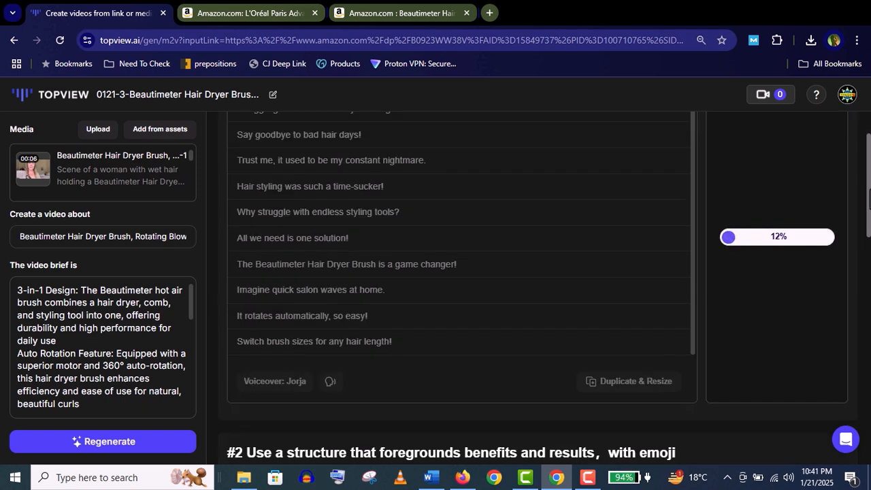
scroll(down, 3)
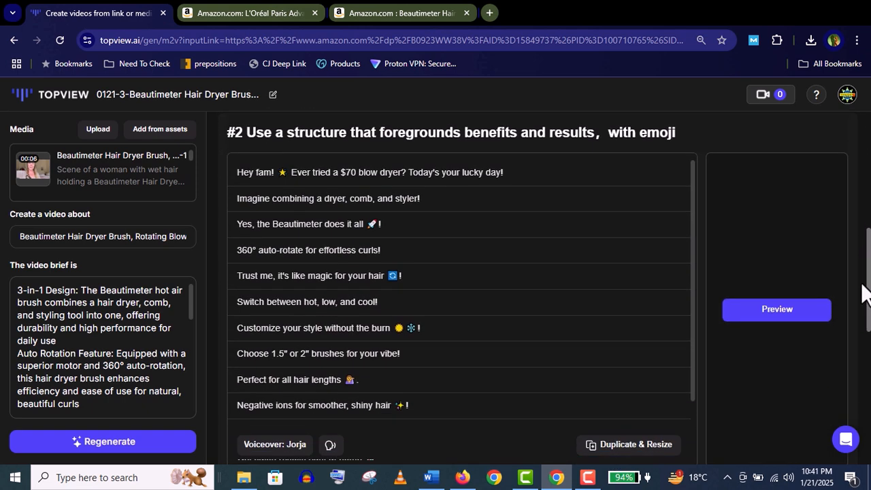
scroll(down, 3)
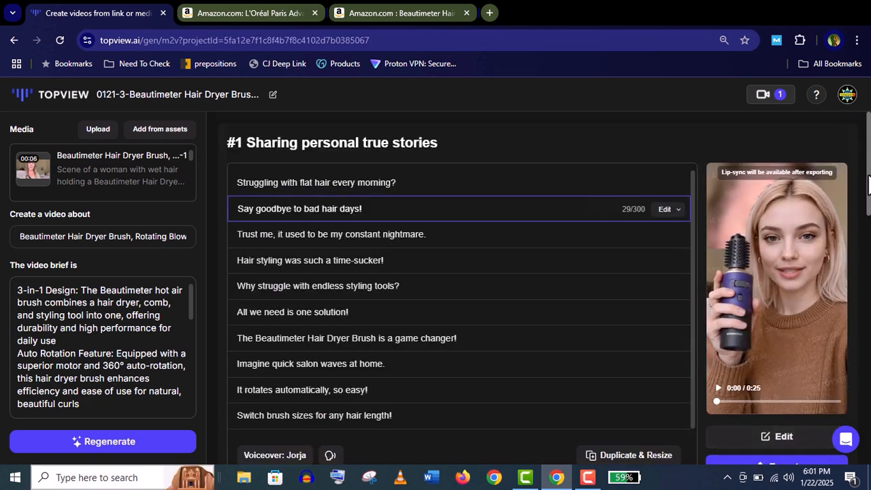
scroll(down, 3)
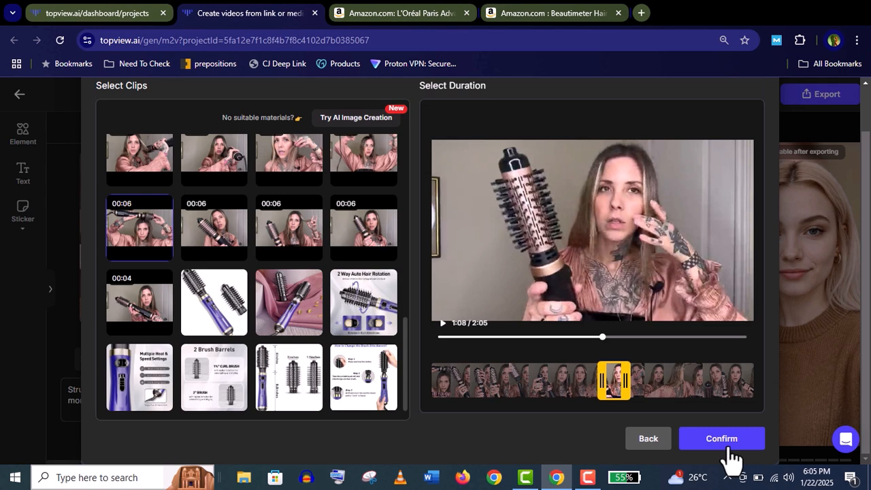
Confirm the product clip for the scene and inspect the first scene's toolbar and ••• menu
click(721, 438)
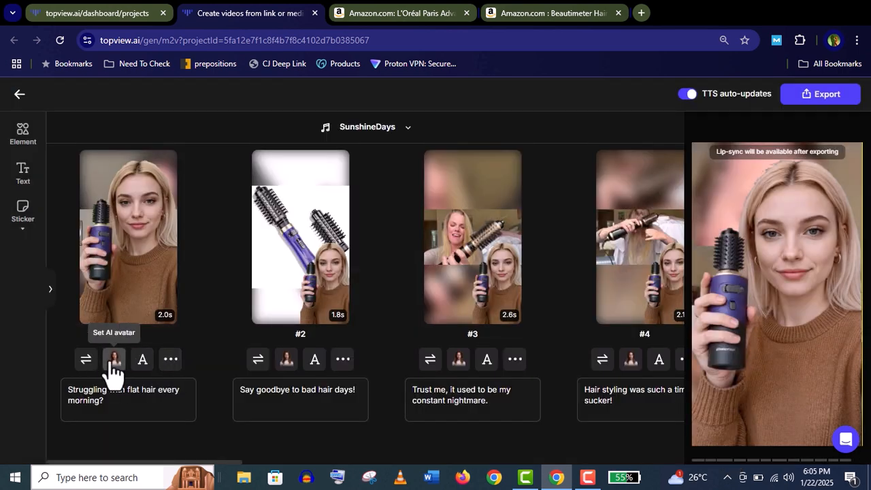
click(114, 358)
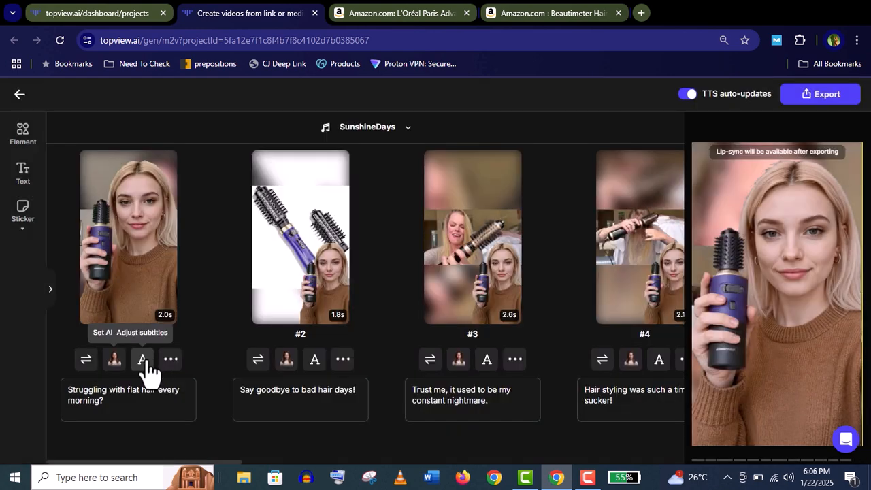
mouse_move(170, 360)
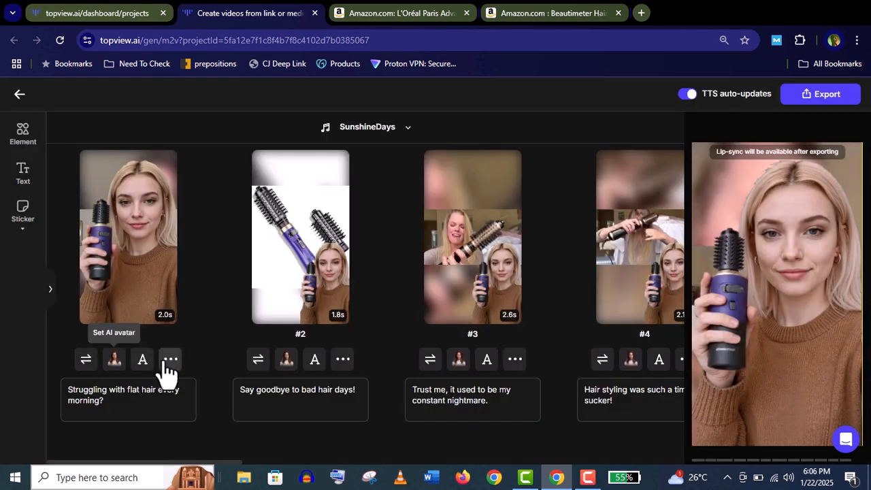
click(170, 359)
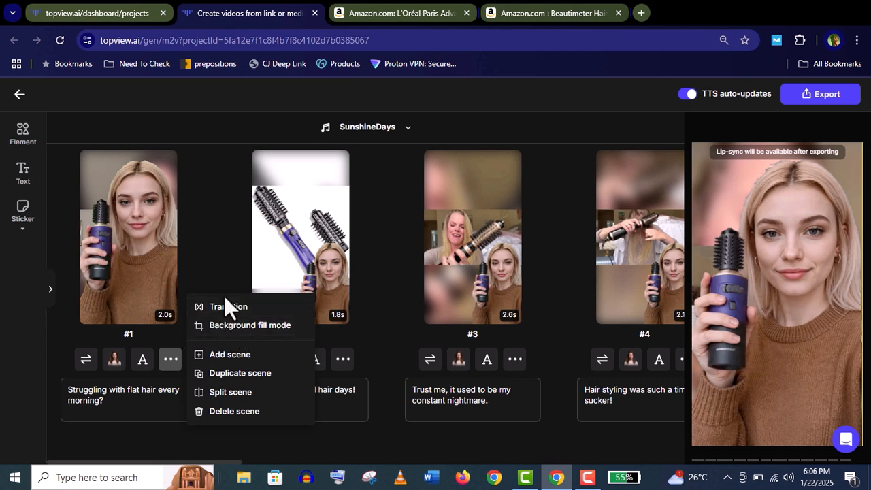
mouse_move(245, 411)
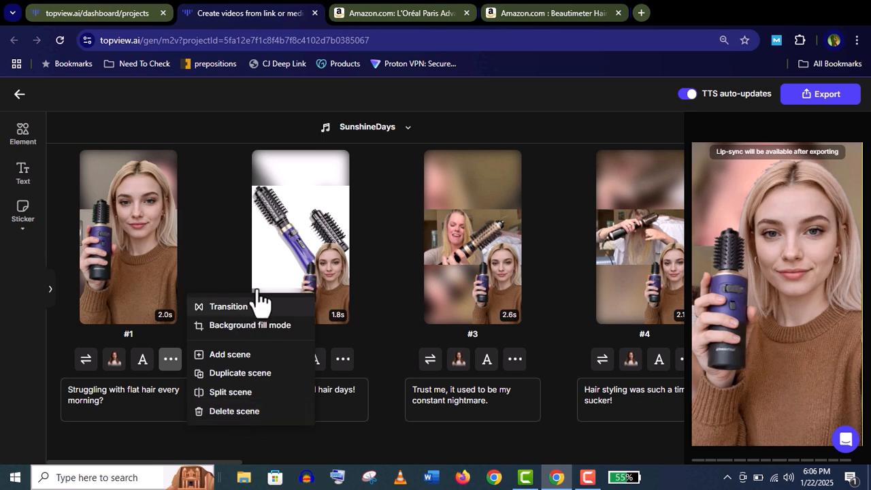
mouse_move(193, 289)
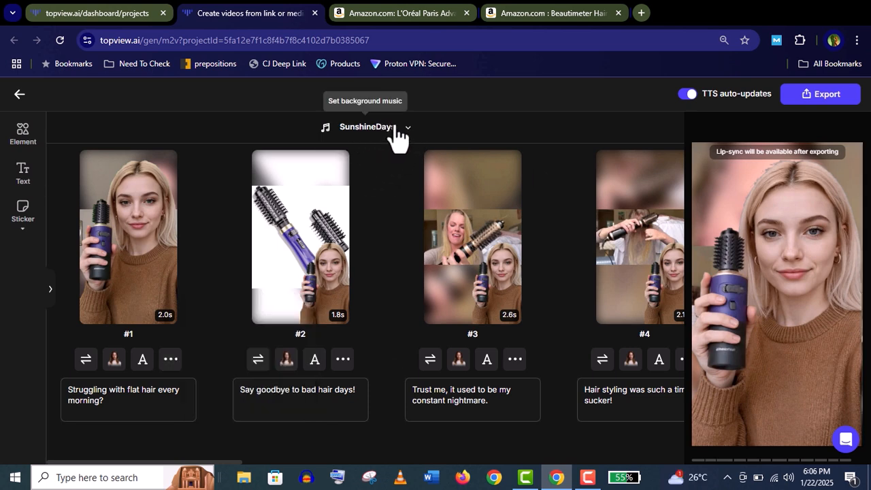
click(366, 126)
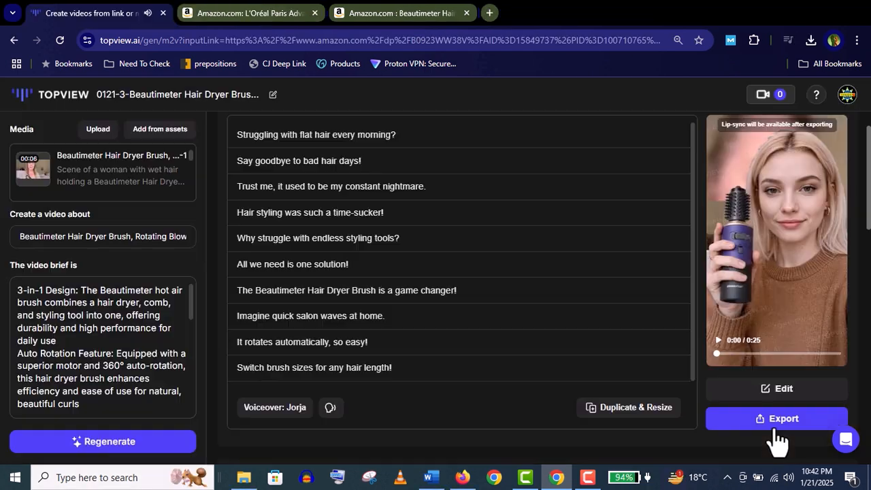
Export the Beautimeter video without a watermark and play the result
click(776, 419)
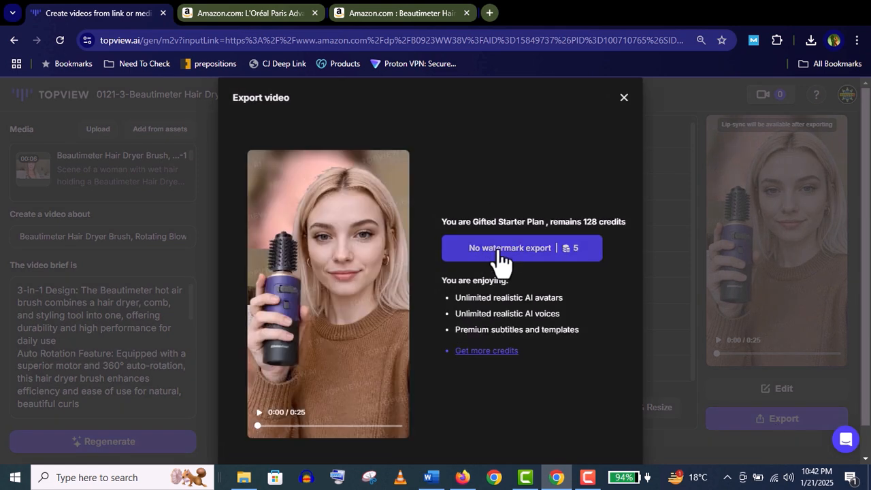
click(509, 248)
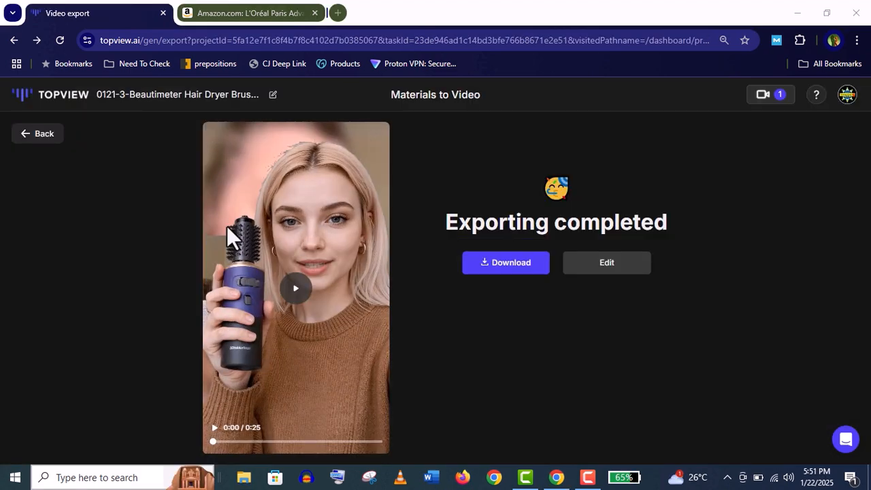
click(295, 288)
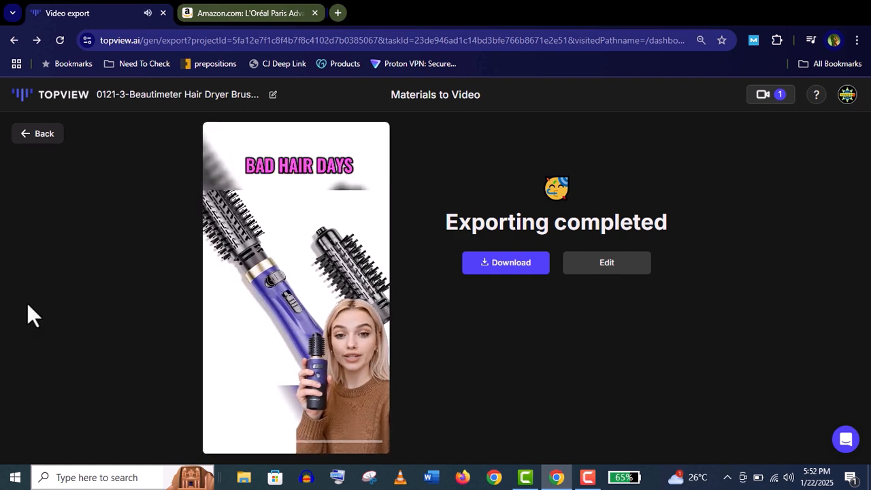
click(296, 286)
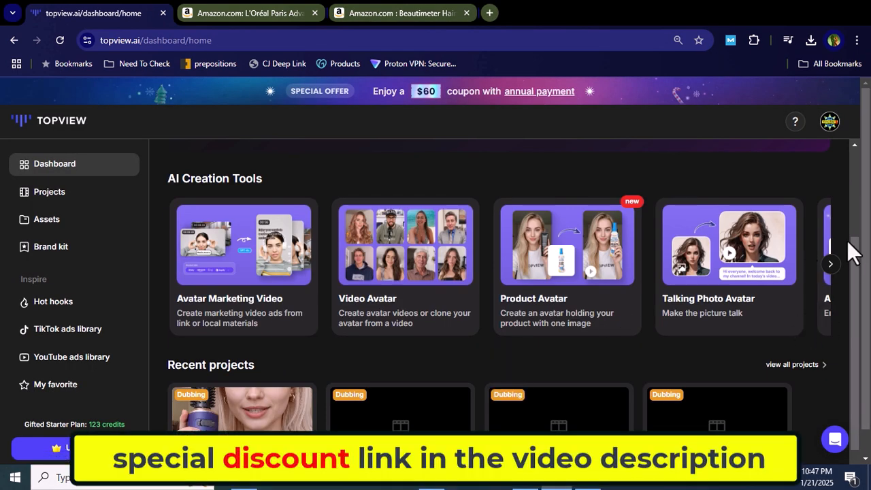
Scroll the dashboard and advance the AI Creation Tools carousel twice to reveal more tools
scroll(down, 3)
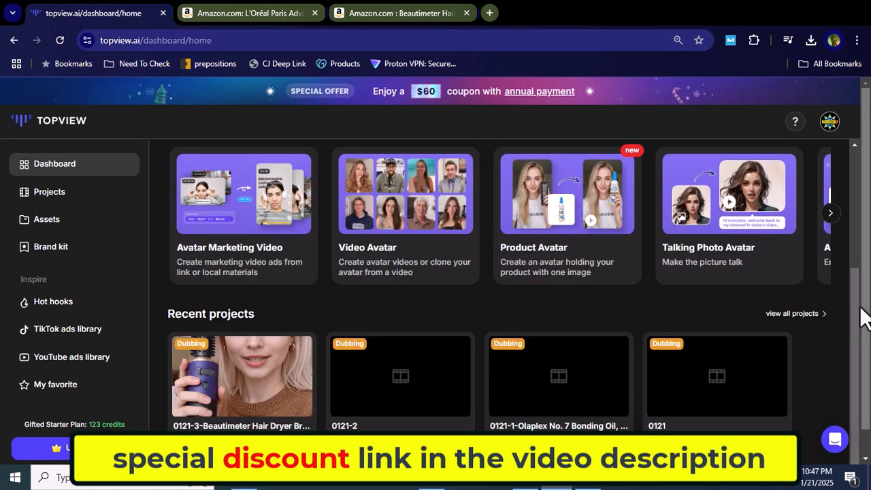
click(830, 213)
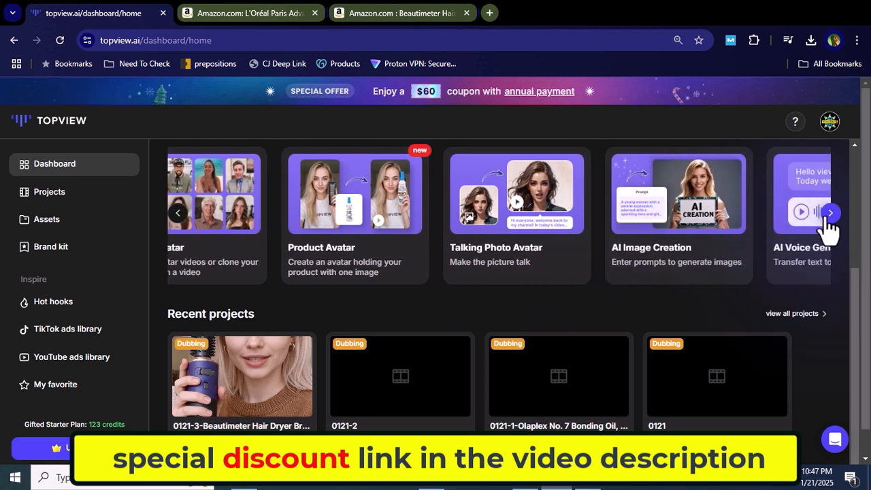
click(829, 213)
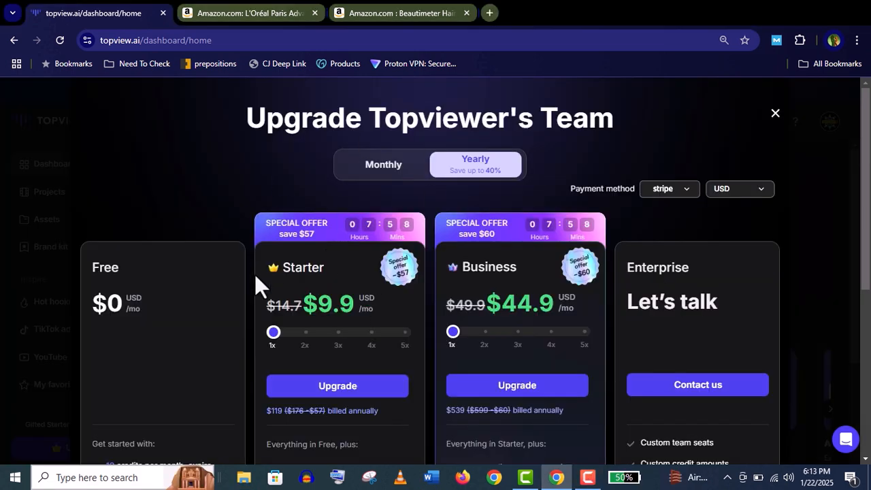
Scroll down the Free, Starter, Business and Enterprise plan comparison through credits, voice clones, storage and API support
scroll(down, 3)
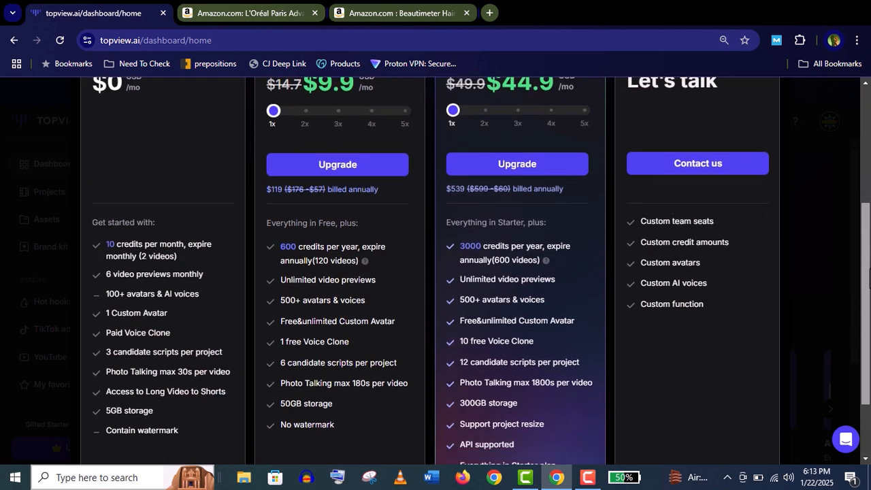
scroll(down, 3)
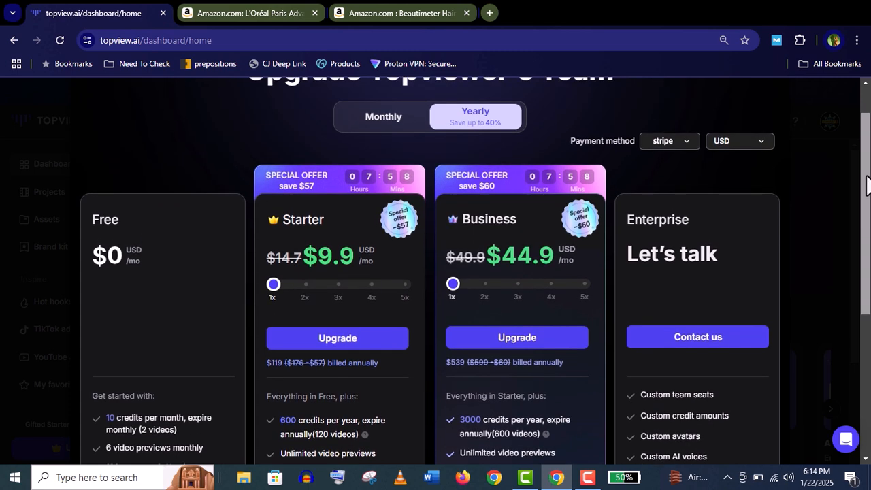
scroll(down, 3)
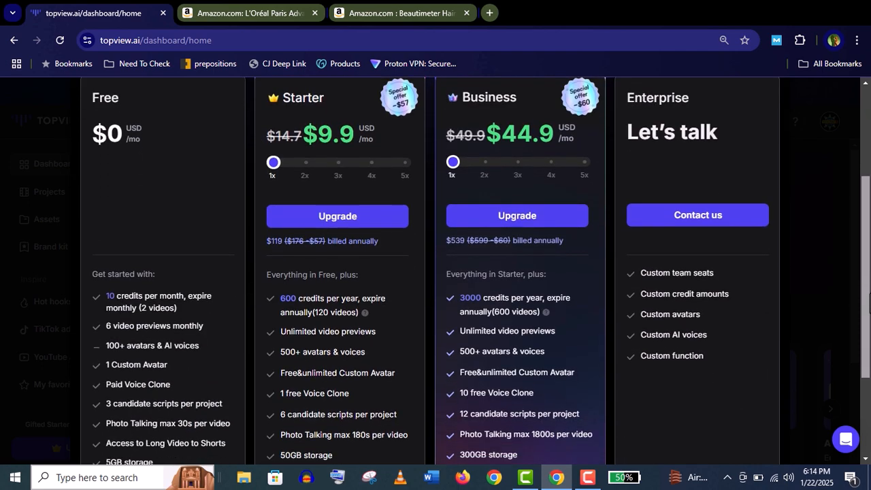
scroll(down, 3)
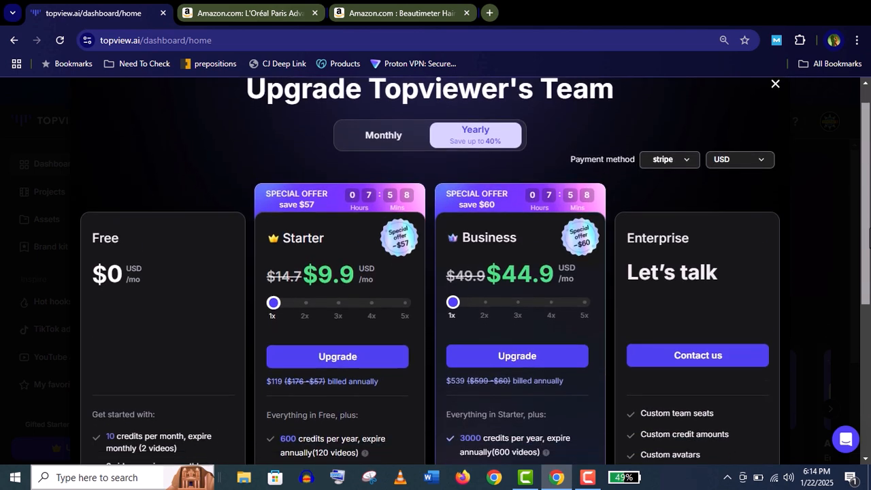
scroll(down, 3)
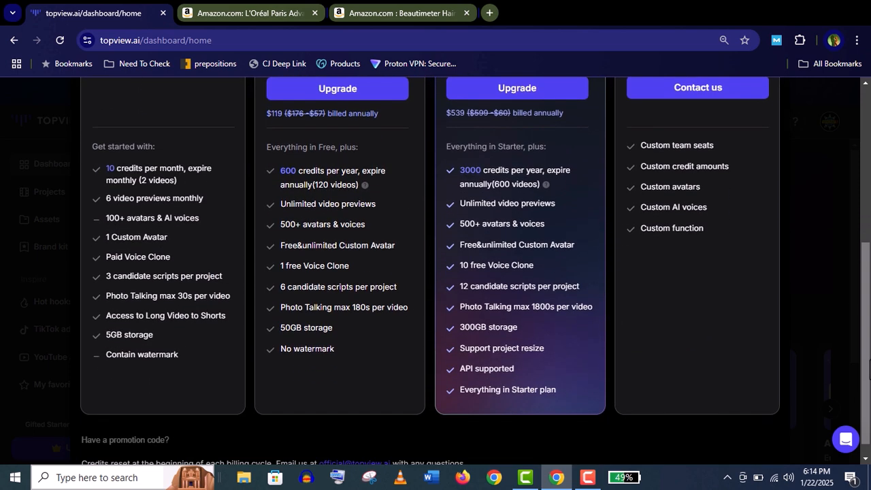